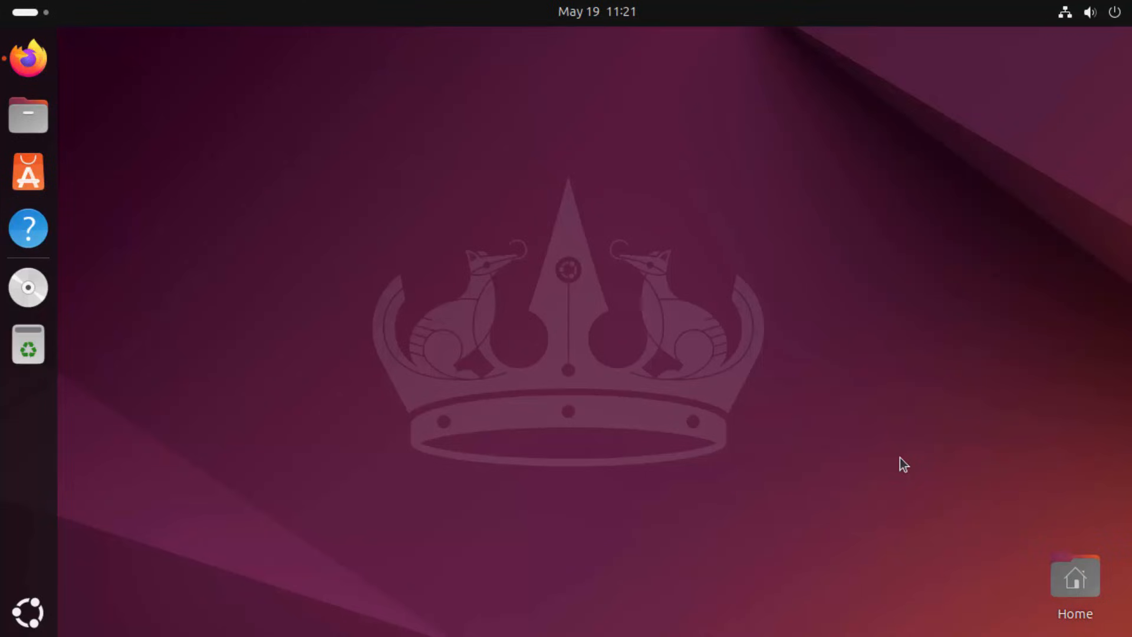
pyautogui.moveTo(27, 58)
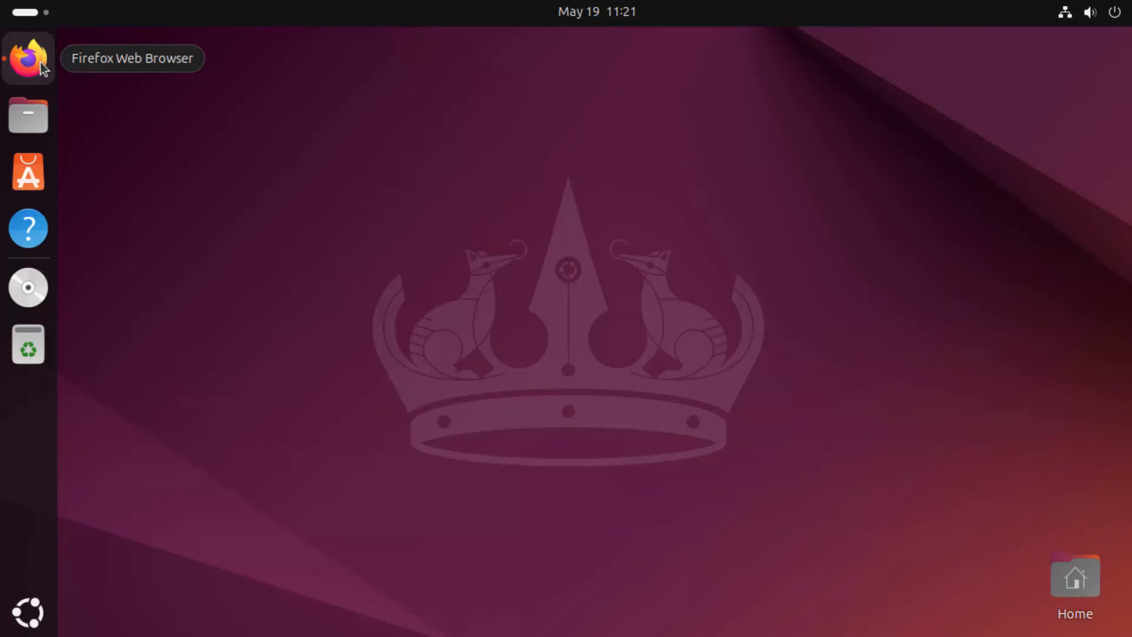
# Launch Firefox and follow the 'Google Chrome Download' result to the official Chrome page
pyautogui.click(29, 58)
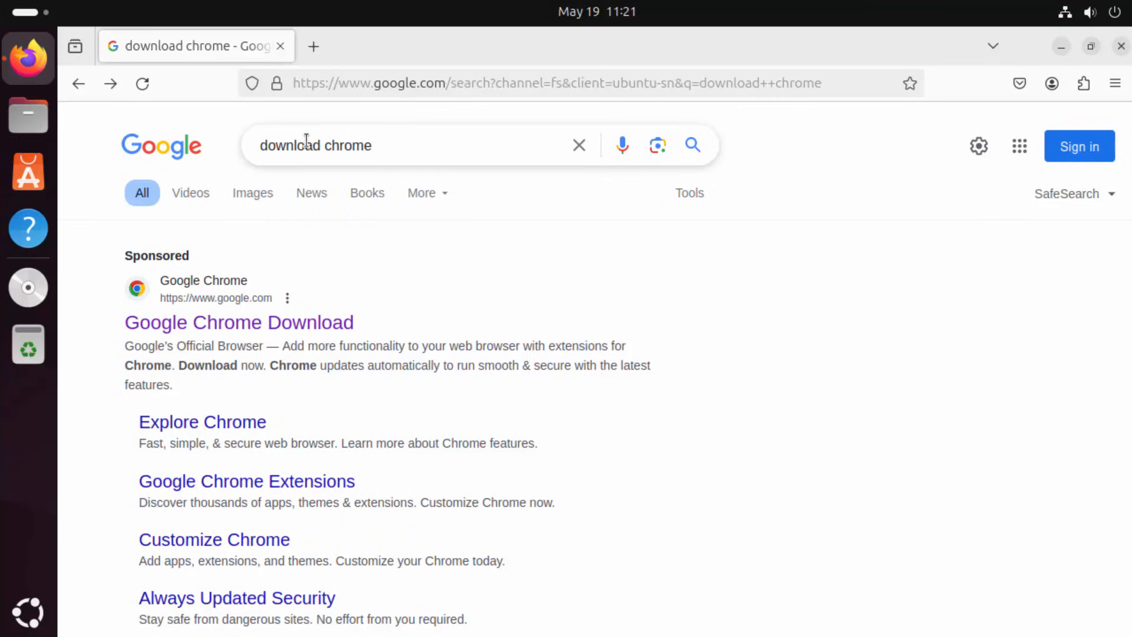
pyautogui.moveTo(240, 322)
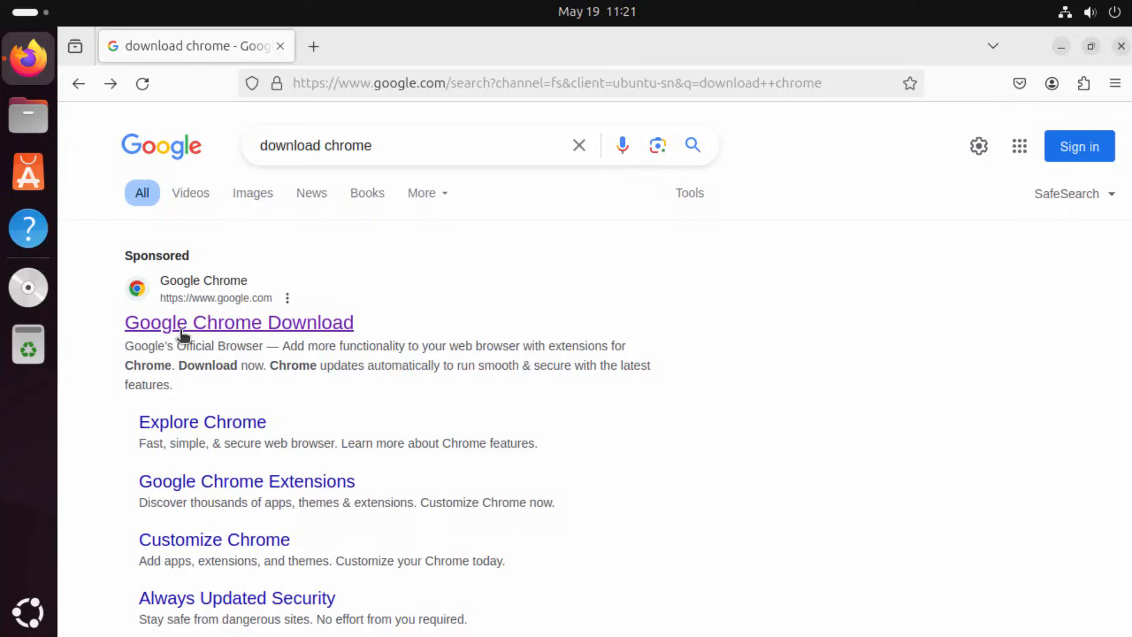
pyautogui.moveTo(235, 336)
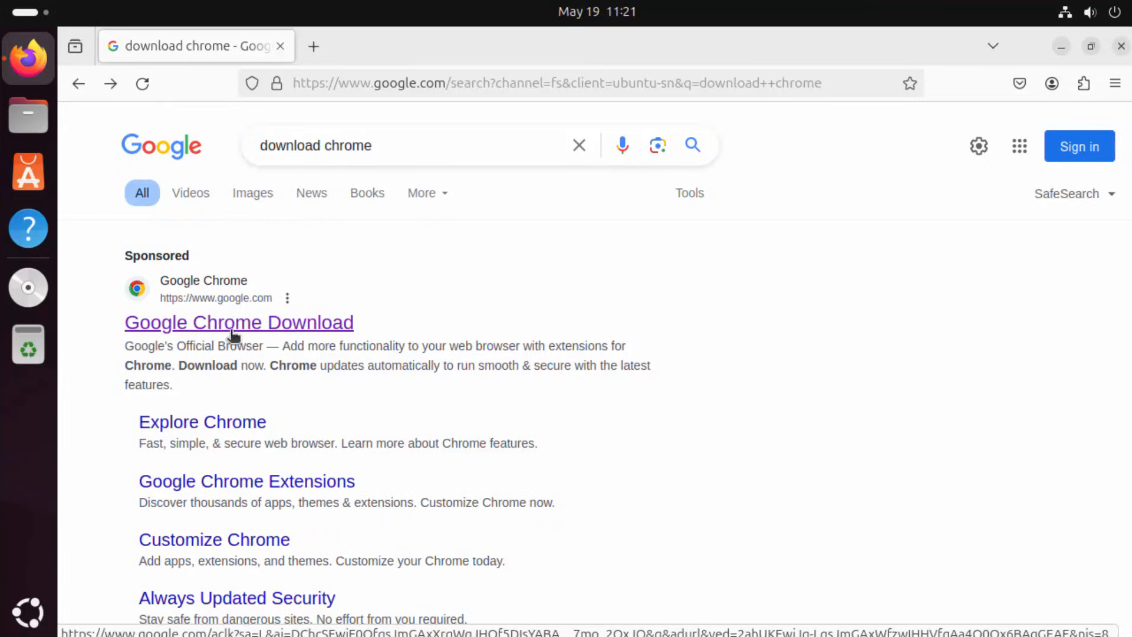
pyautogui.click(239, 322)
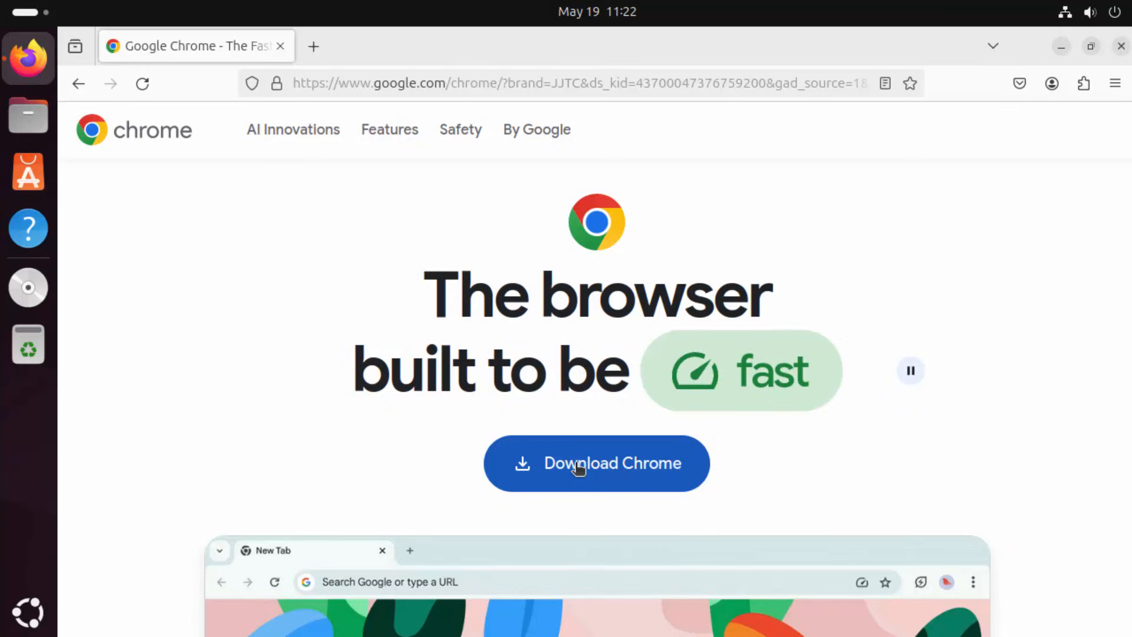
# Download the 64-bit .deb Chrome package, accepting the terms, then minimize Firefox
pyautogui.click(596, 462)
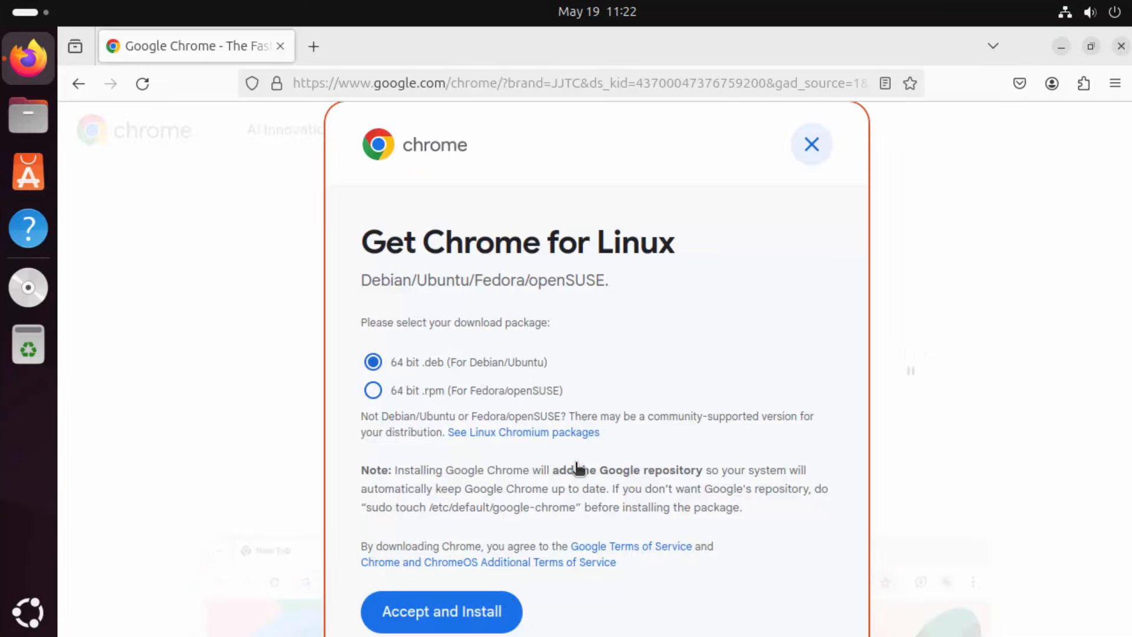
pyautogui.moveTo(603, 365)
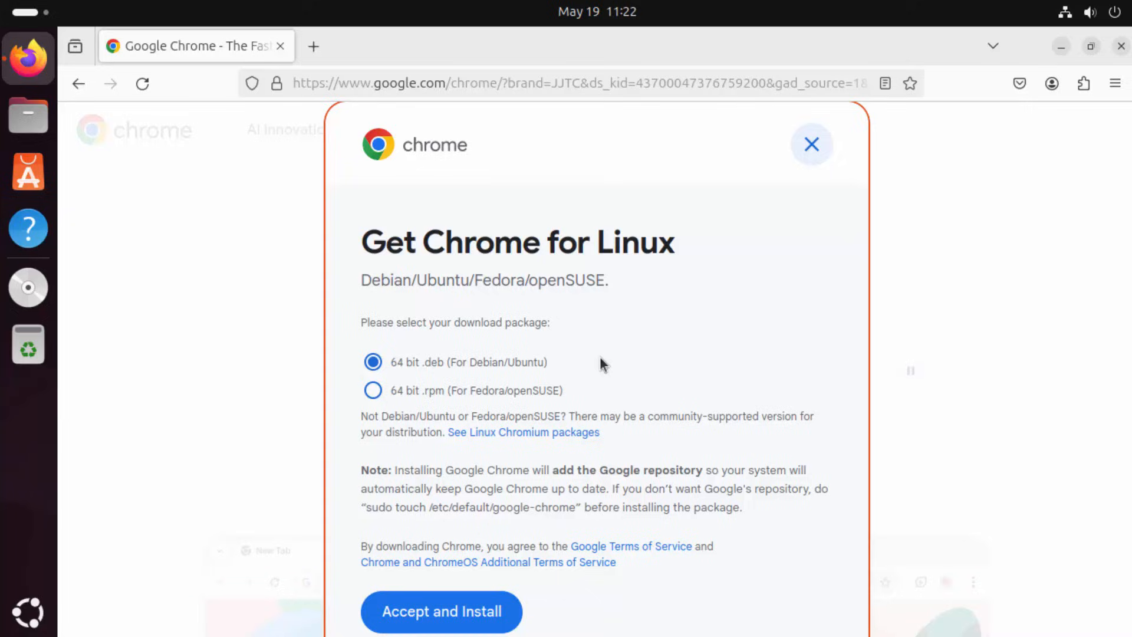
pyautogui.moveTo(429, 376)
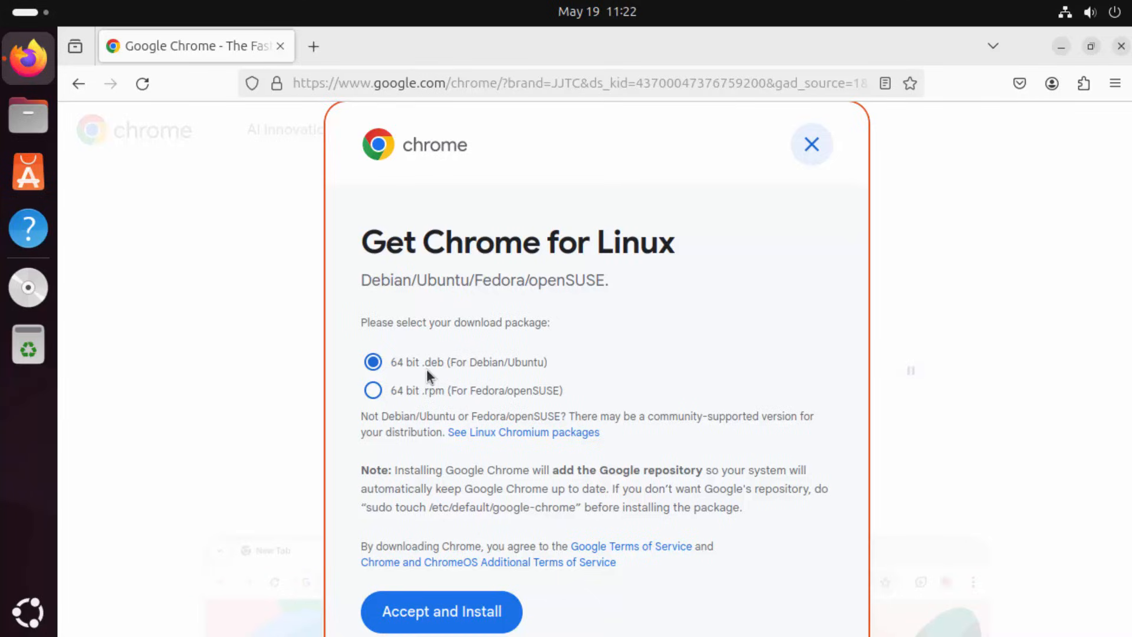
pyautogui.moveTo(425, 404)
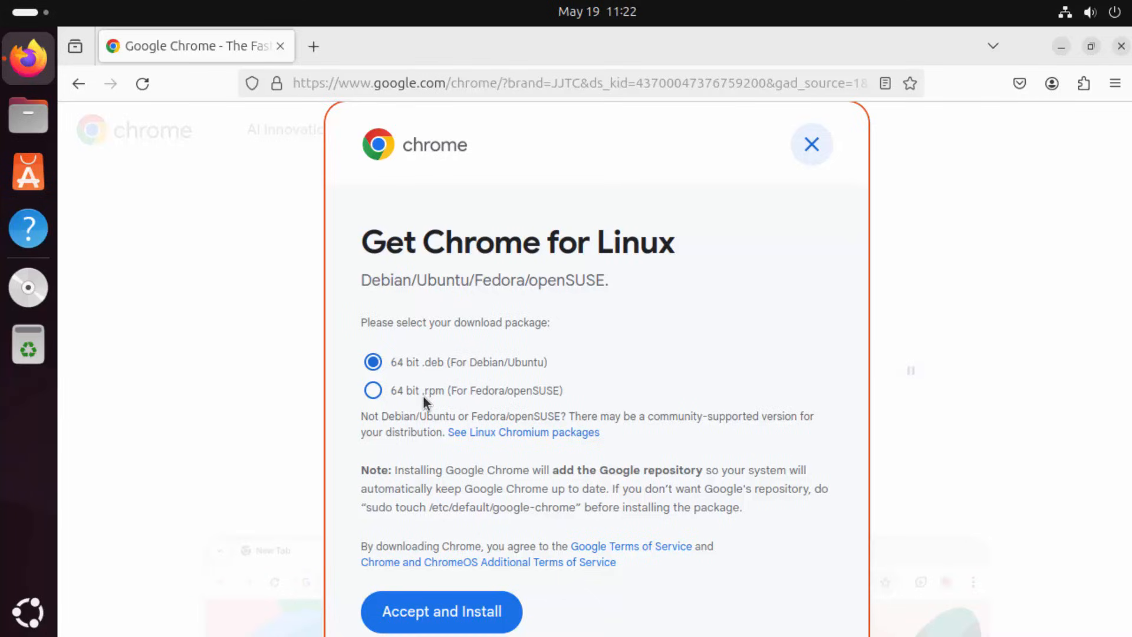
pyautogui.moveTo(468, 377)
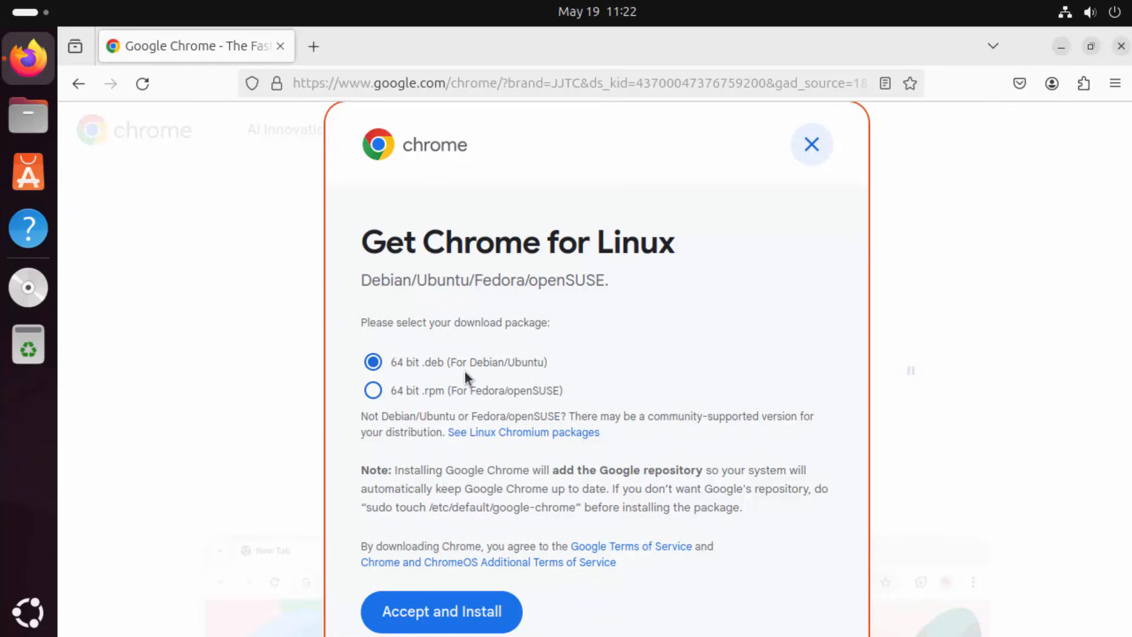
pyautogui.moveTo(427, 374)
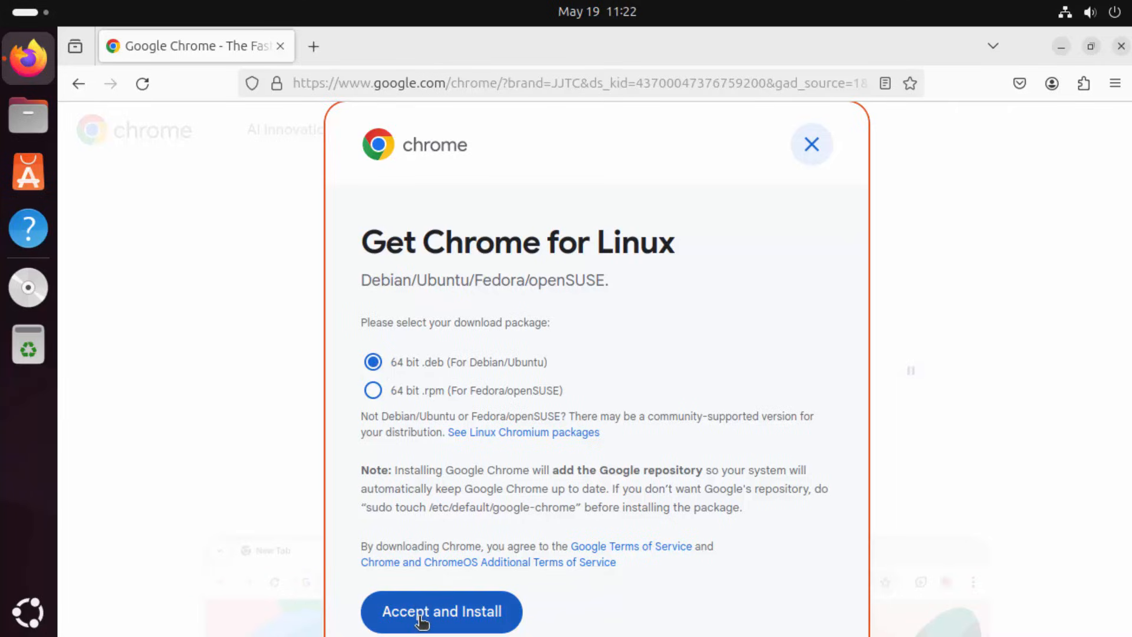
pyautogui.click(439, 611)
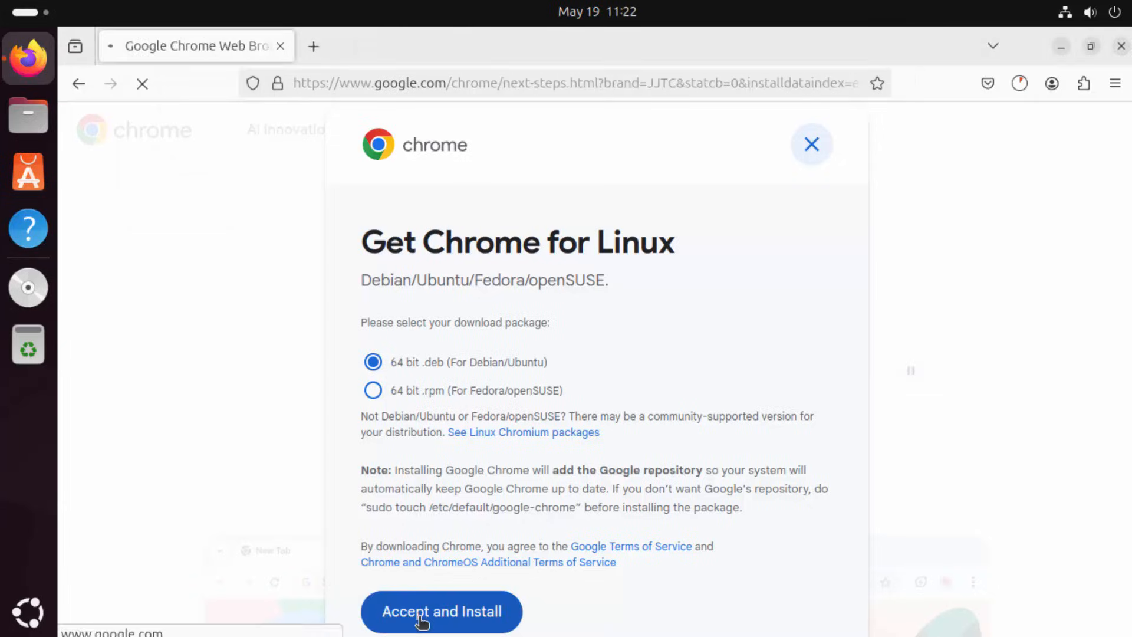
pyautogui.click(439, 613)
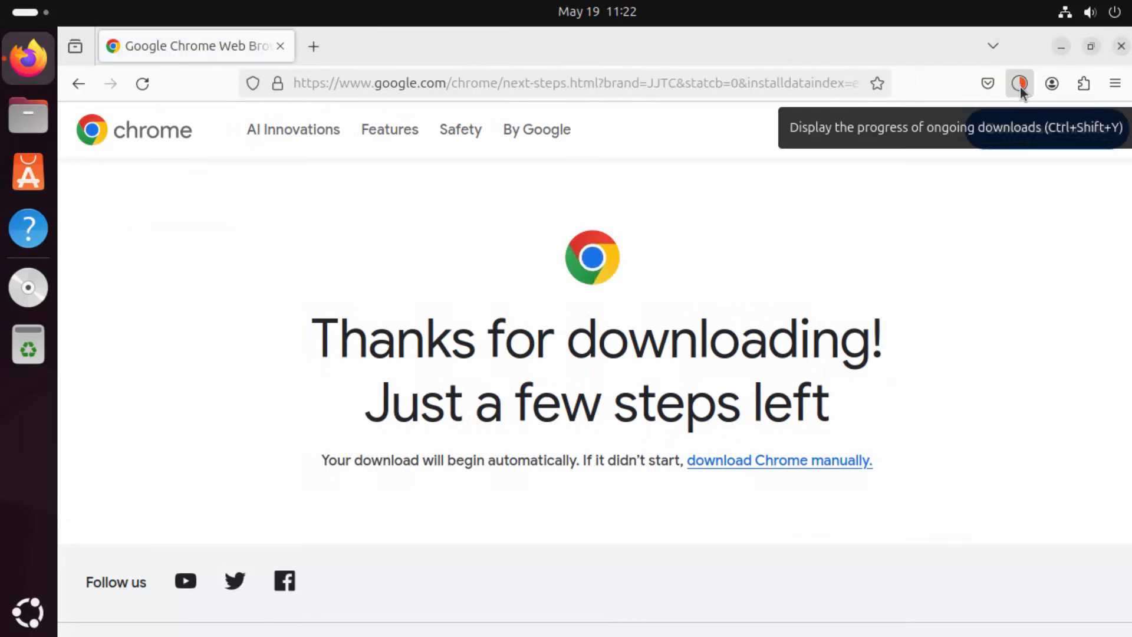
pyautogui.click(1019, 83)
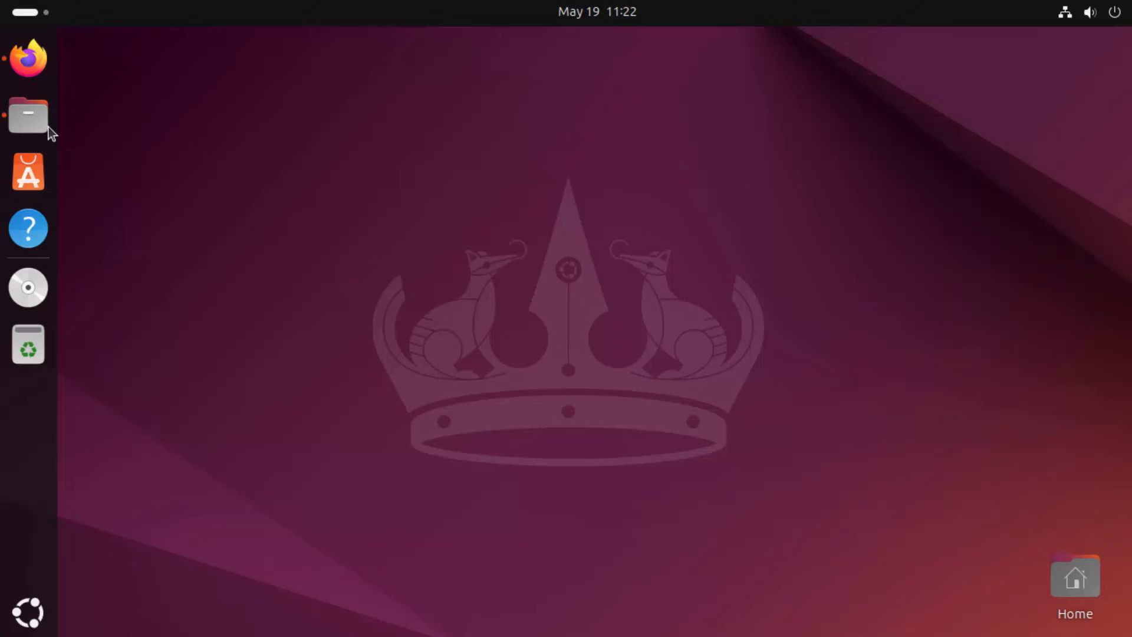
pyautogui.click(27, 116)
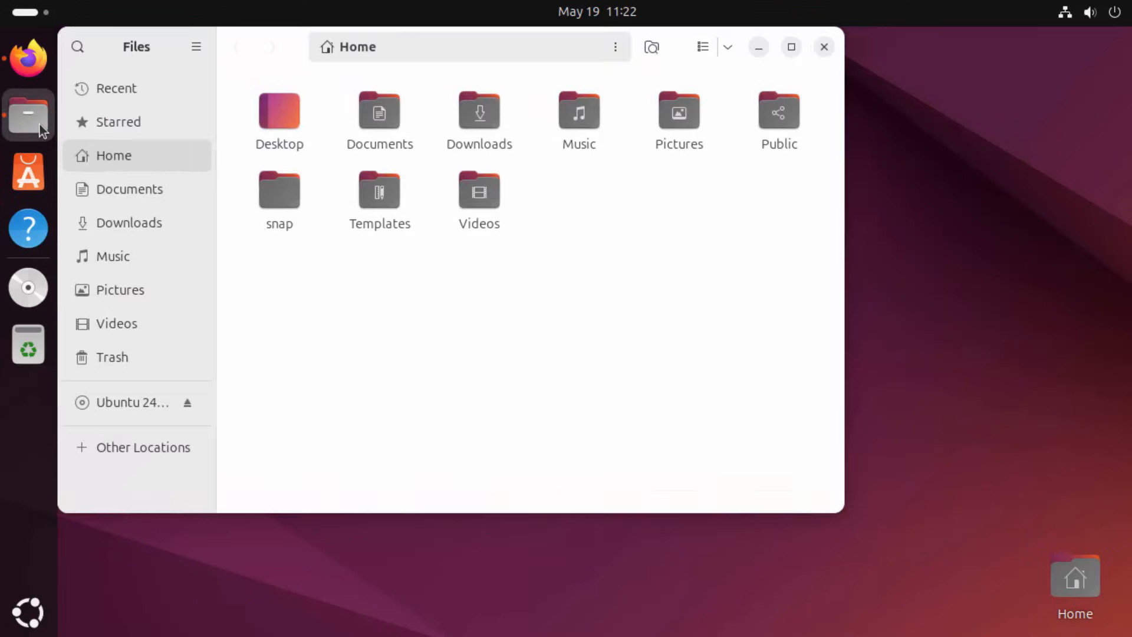
pyautogui.click(128, 223)
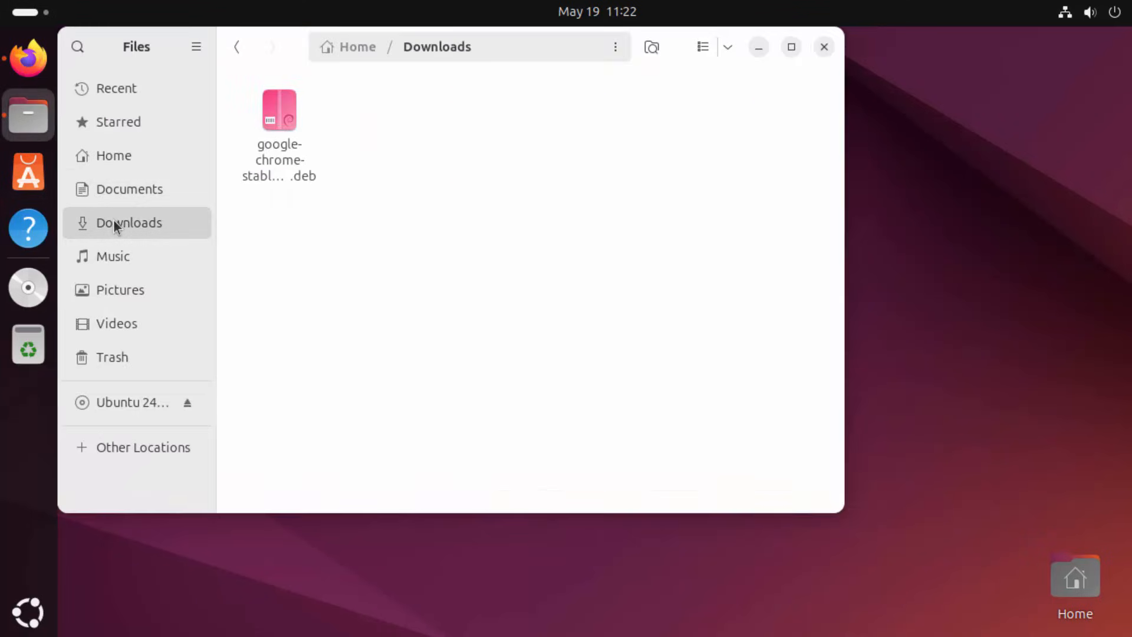
pyautogui.moveTo(303, 152)
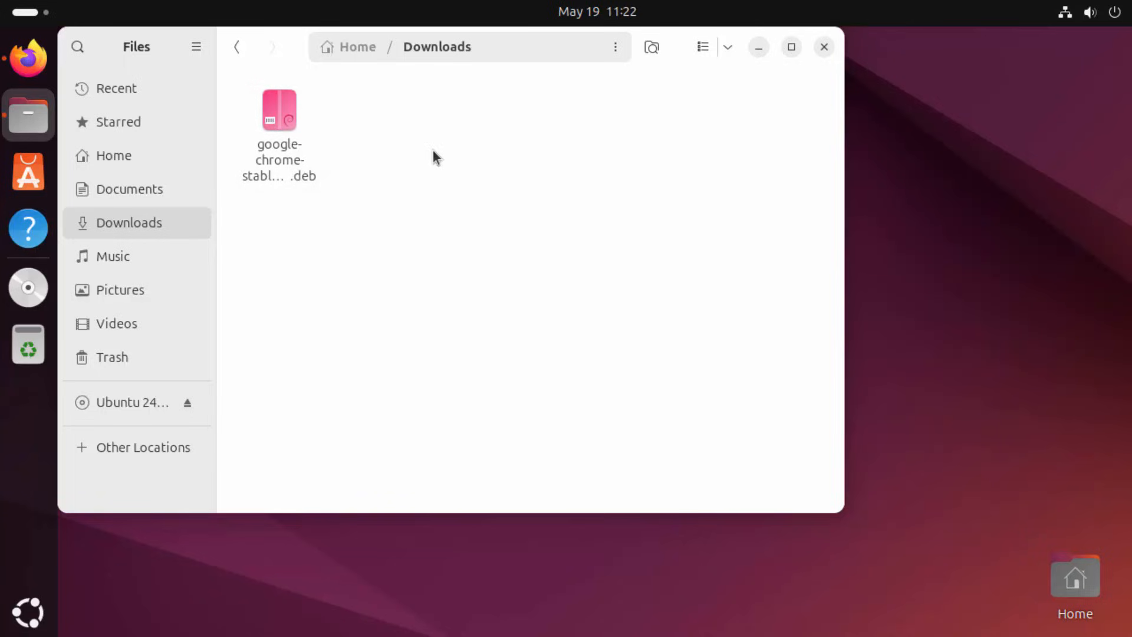
pyautogui.moveTo(758, 57)
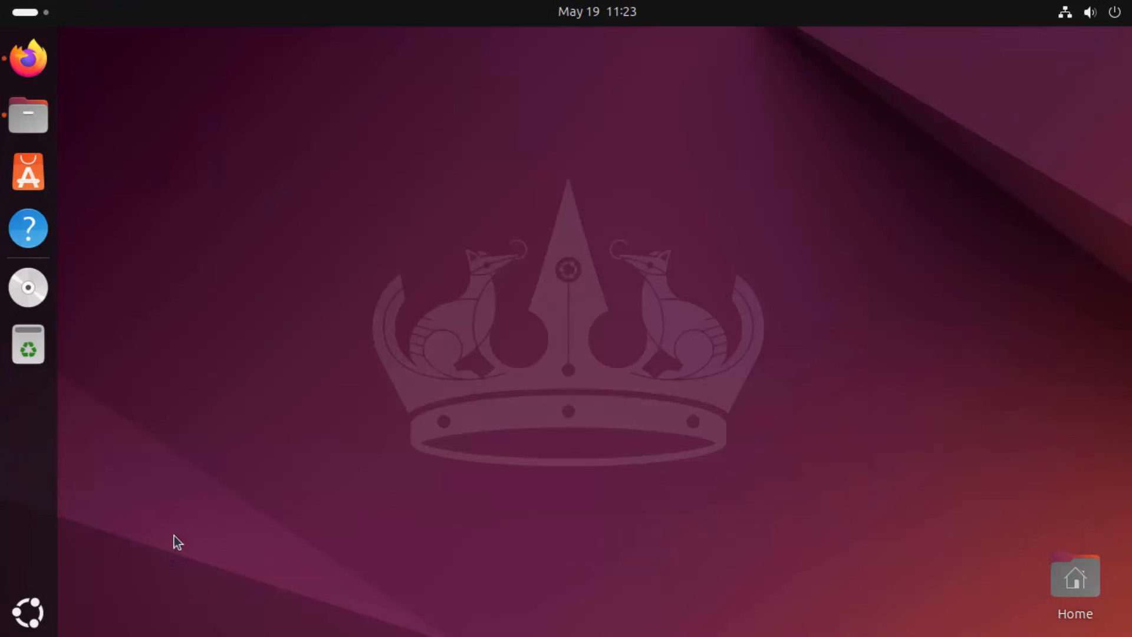
pyautogui.moveTo(28, 612)
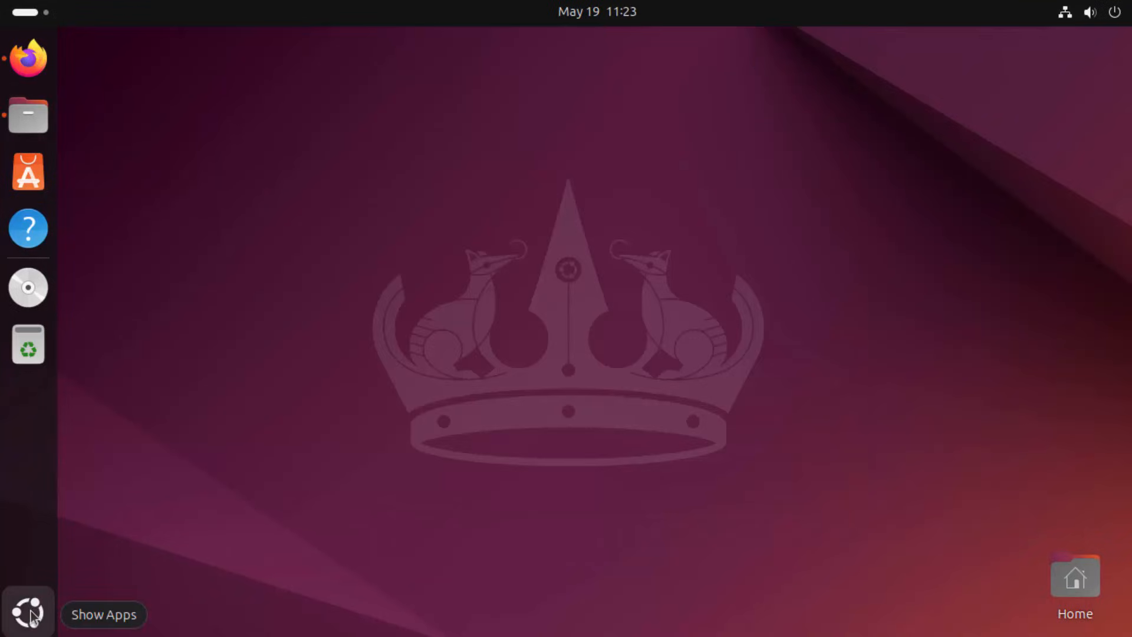
pyautogui.click(27, 611)
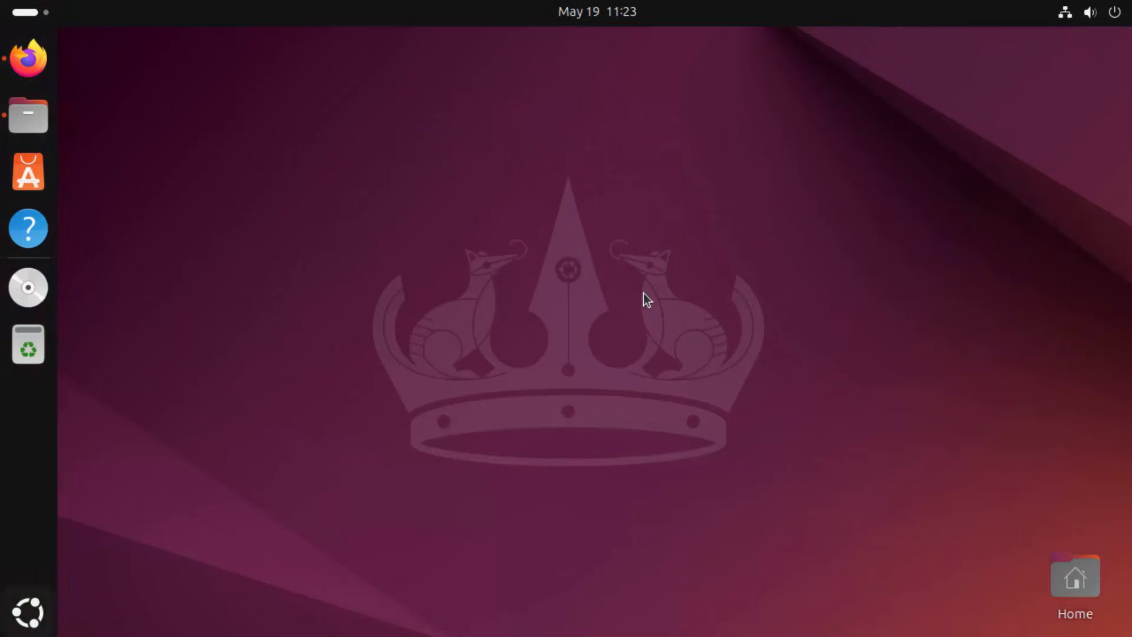
# In a maximized terminal, cd into Downloads and list it to show google-chrome-stable_current_amd64.deb
pyautogui.click(27, 287)
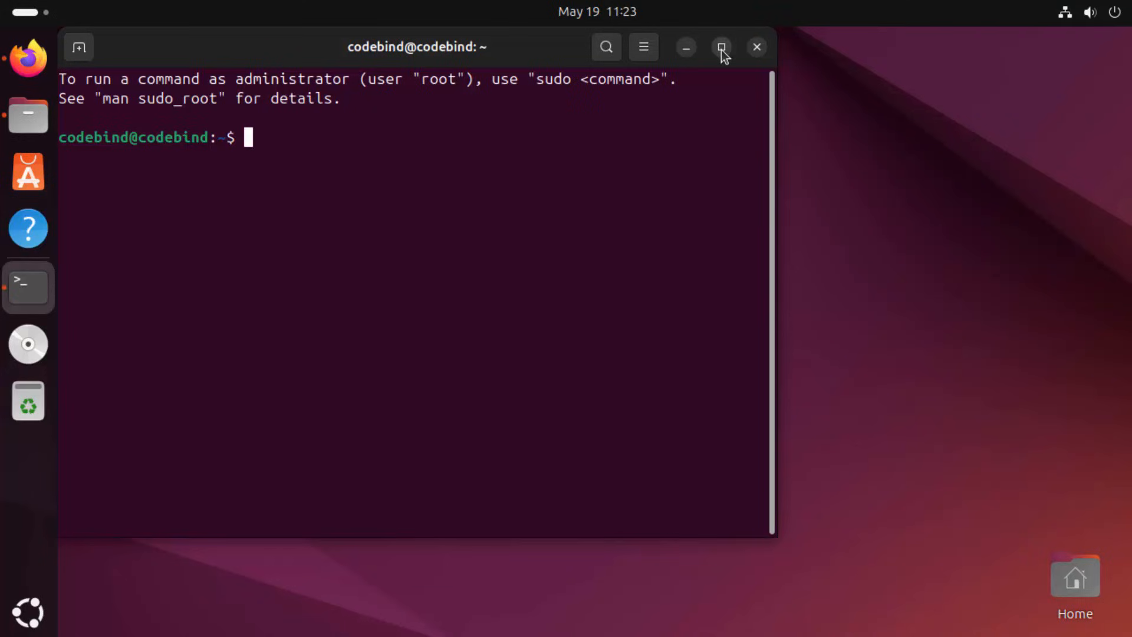
pyautogui.click(722, 48)
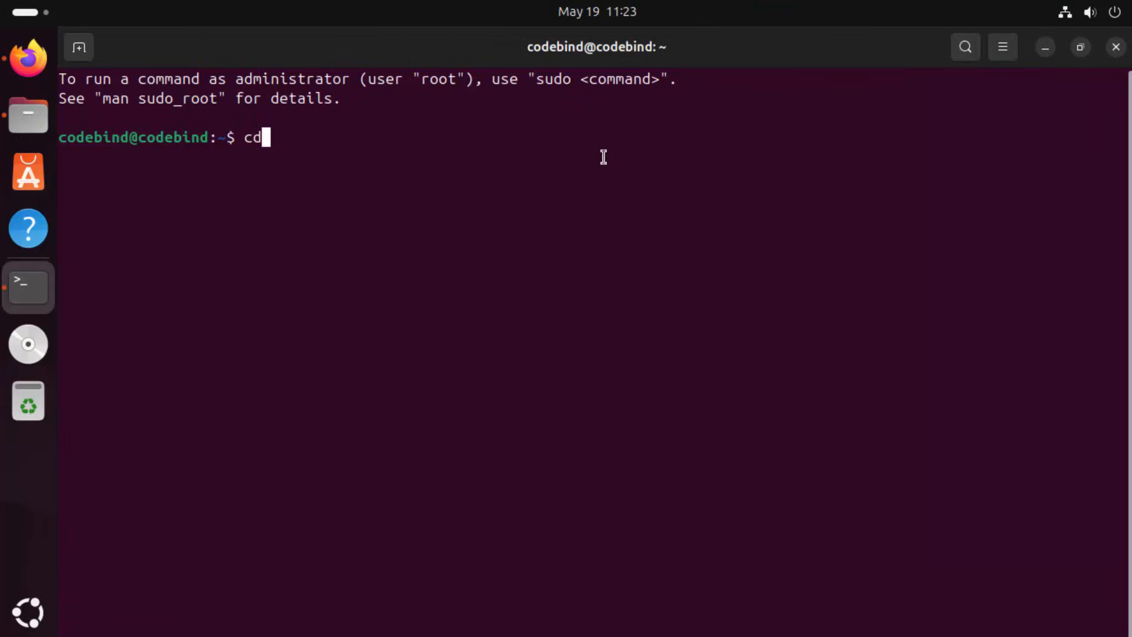
pyautogui.write('Downloads/')
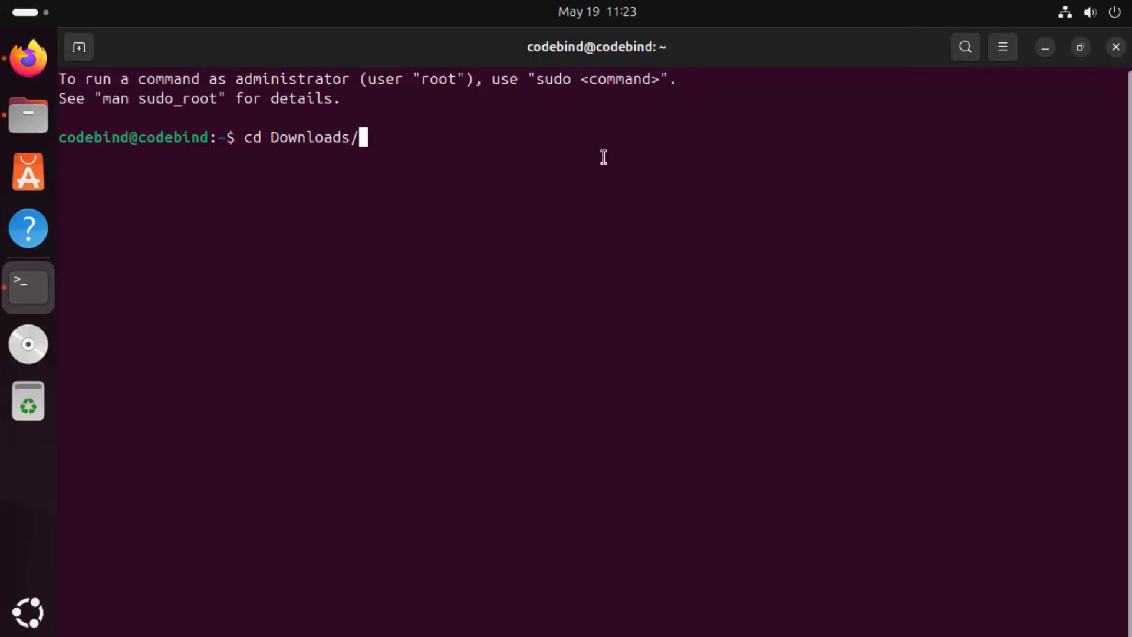
pyautogui.press('Return')
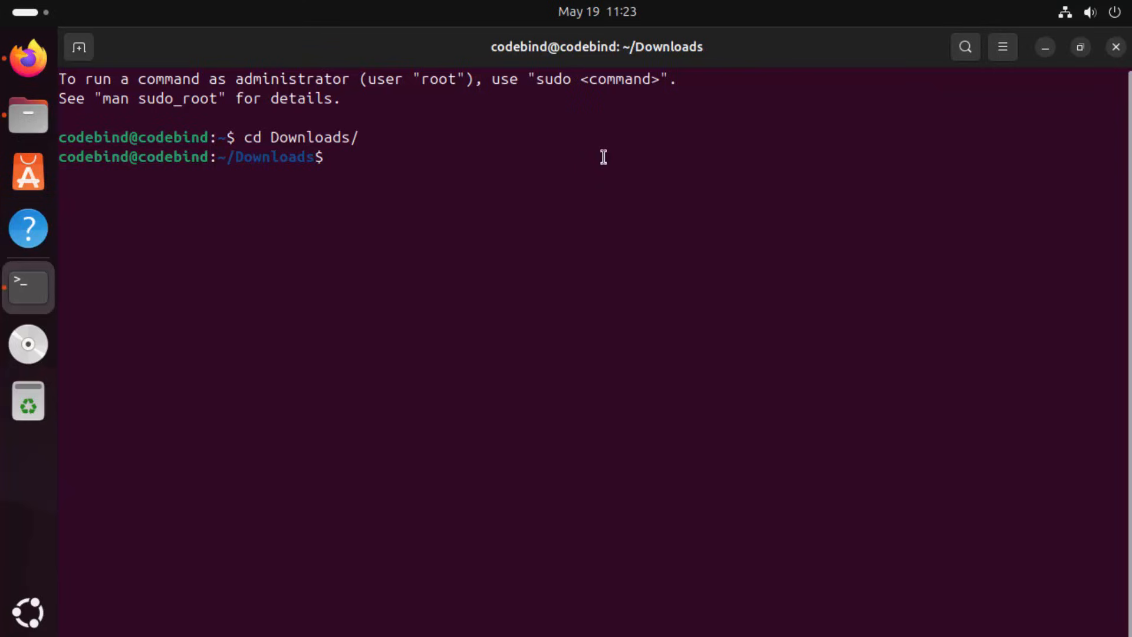
pyautogui.write('ls')
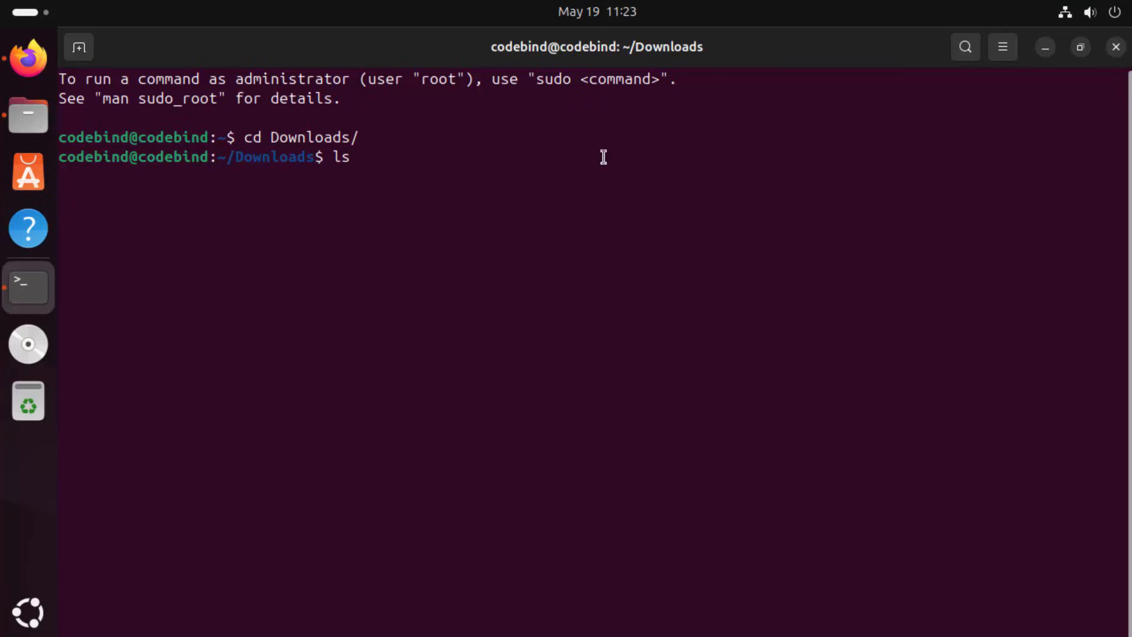
pyautogui.press('Return')
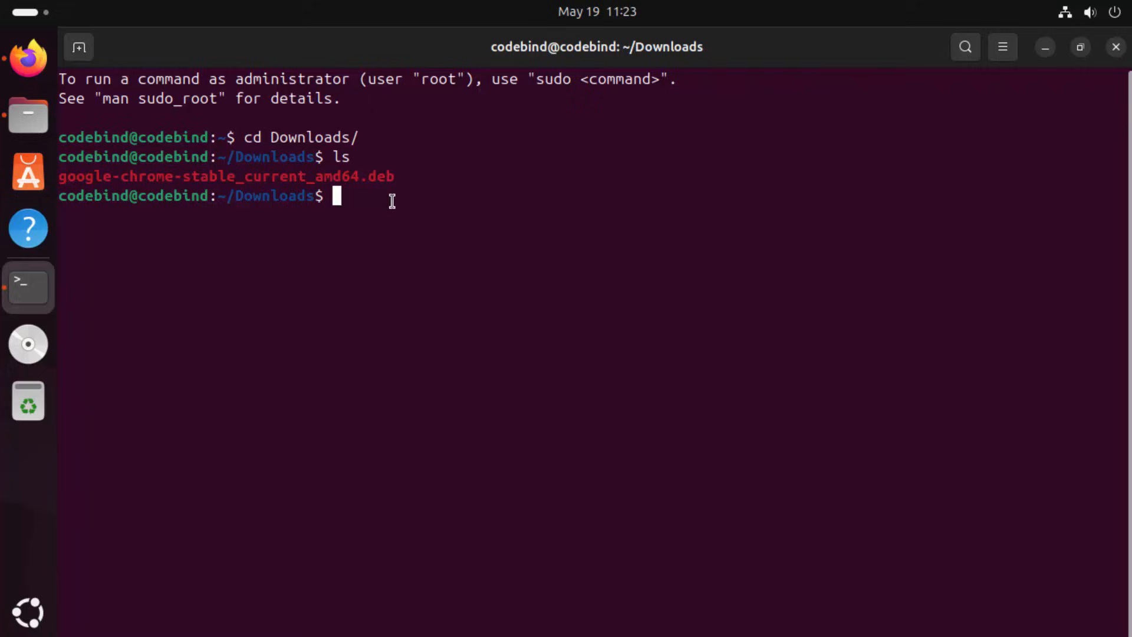
# Run 'sudo dpkg -i google-chrome-stable_current_amd64.deb' with the admin password to install Chrome
pyautogui.write('sudo')
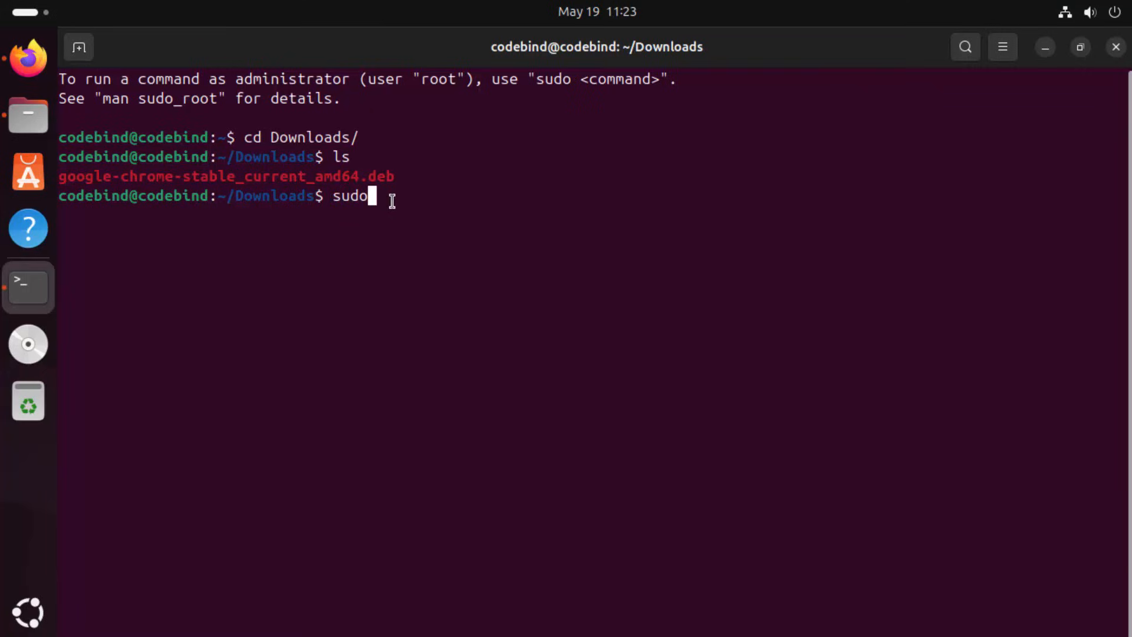
pyautogui.write('dpkg -')
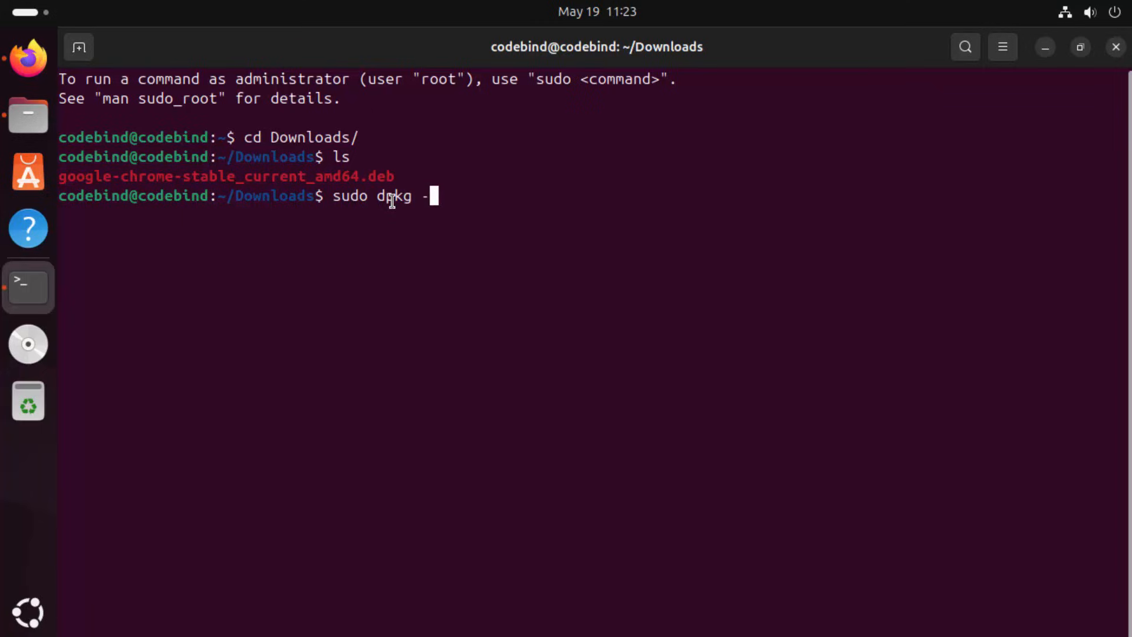
pyautogui.write('i')
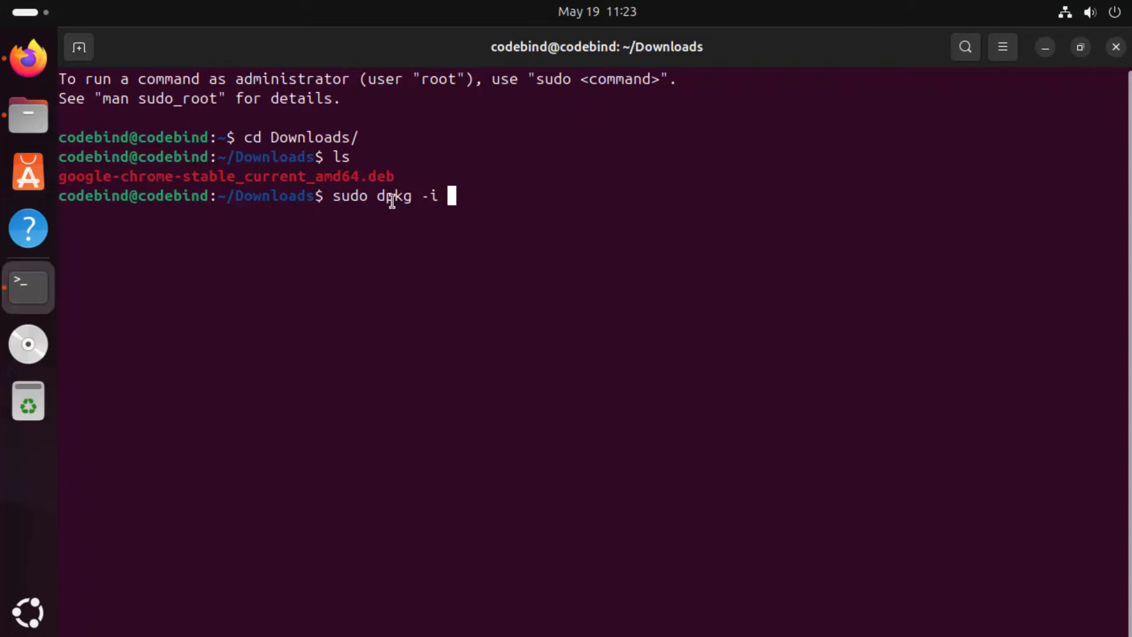
pyautogui.write('google-chrome-stable_current_amd64.deb')
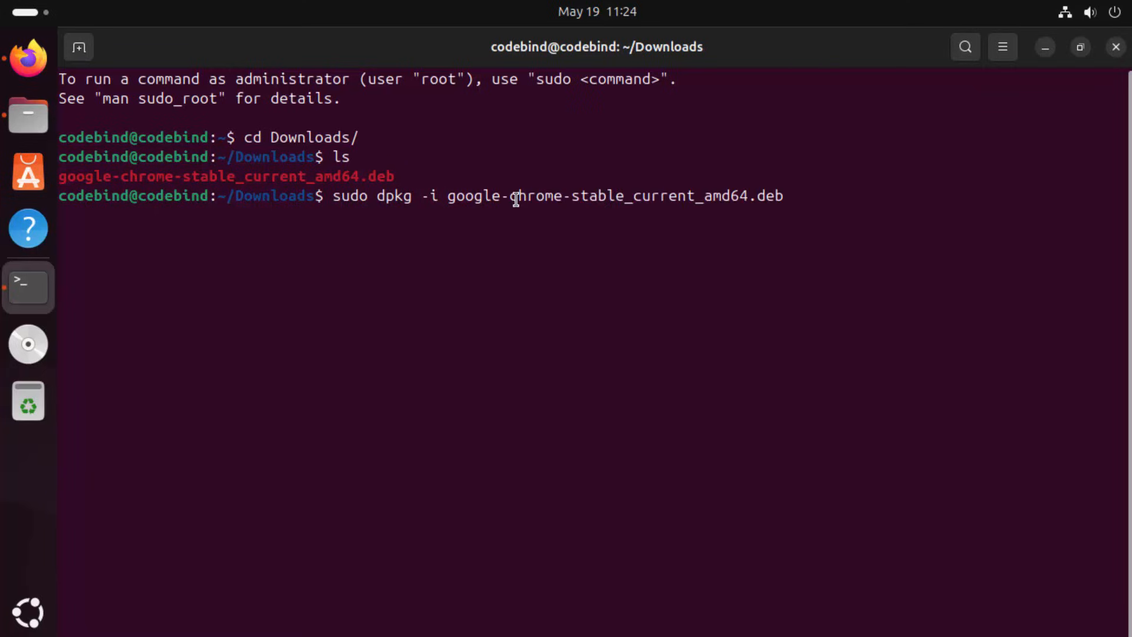
pyautogui.moveTo(693, 196)
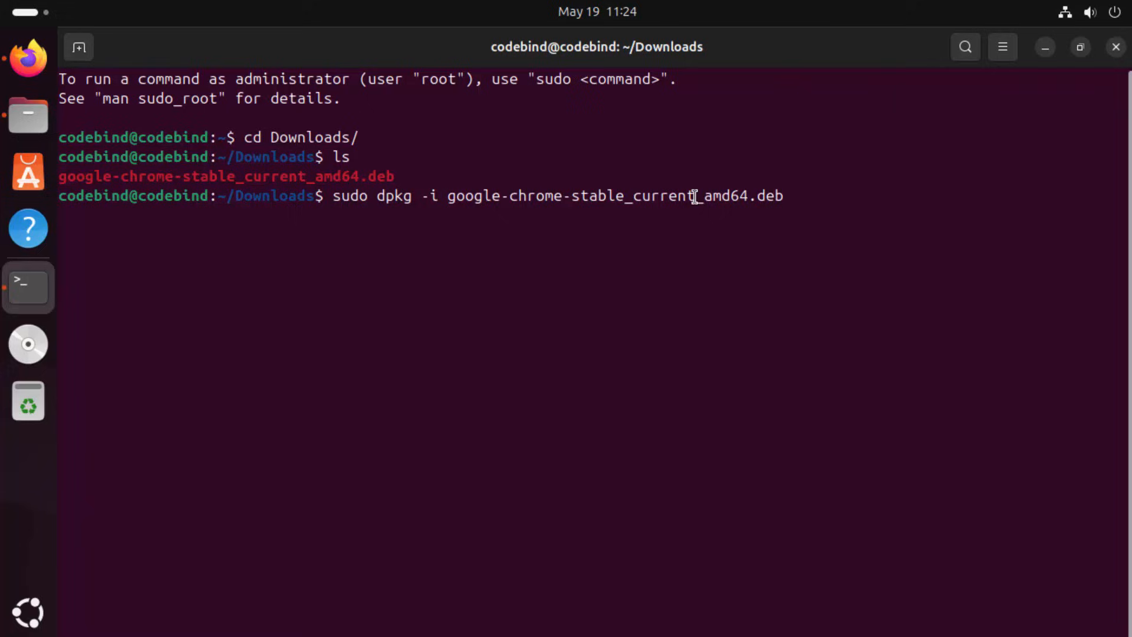
pyautogui.press('Return')
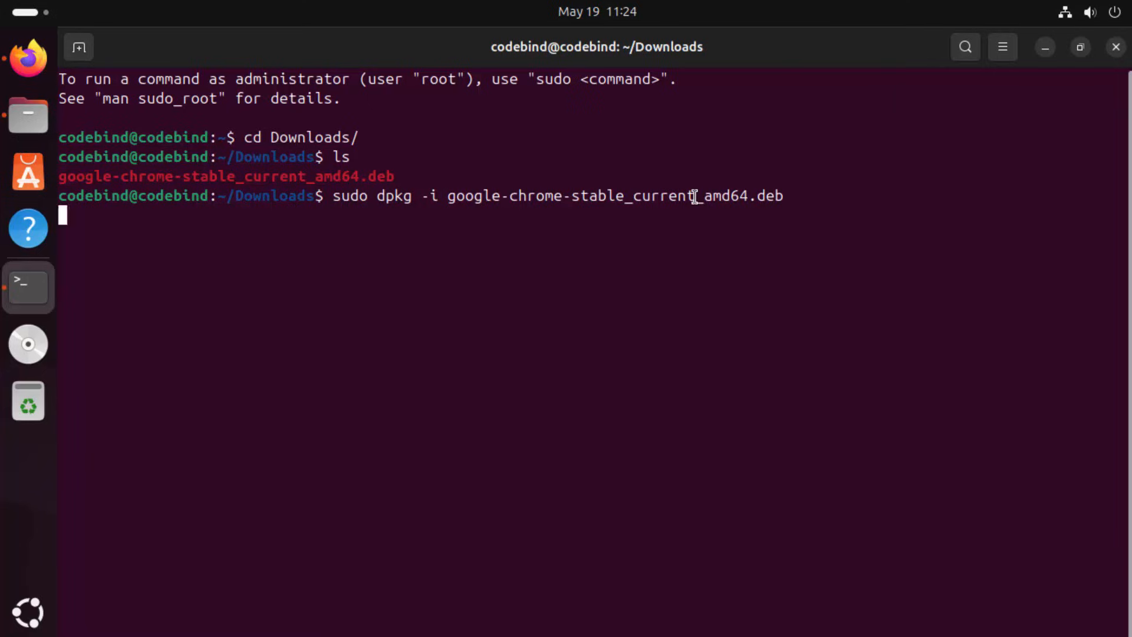
pyautogui.press('Return')
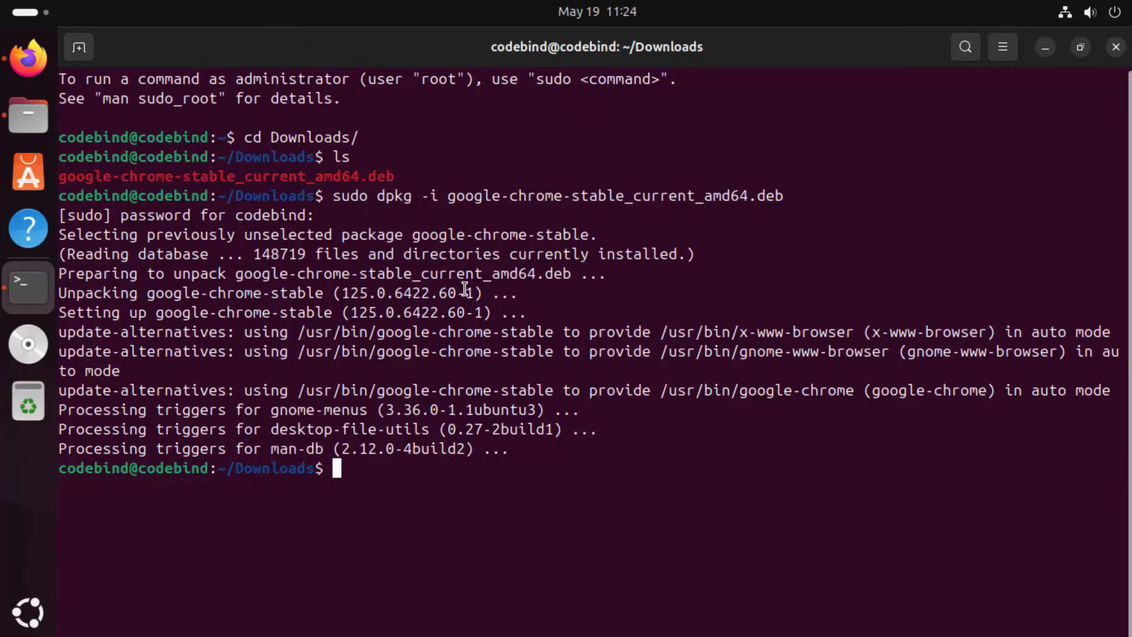
pyautogui.moveTo(427, 387)
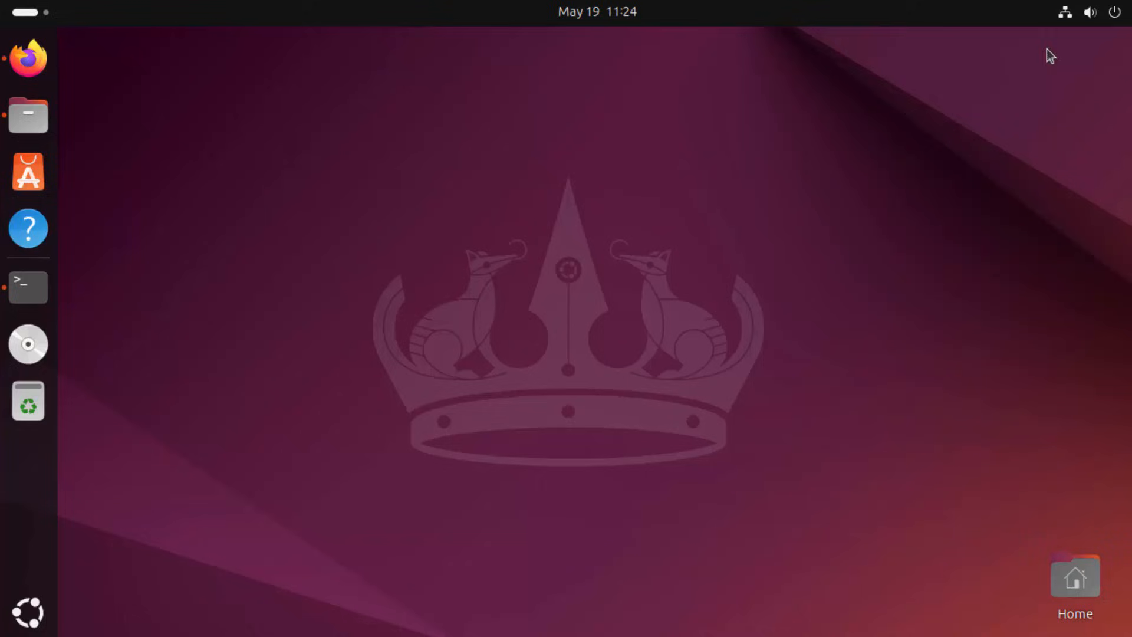
pyautogui.moveTo(126, 378)
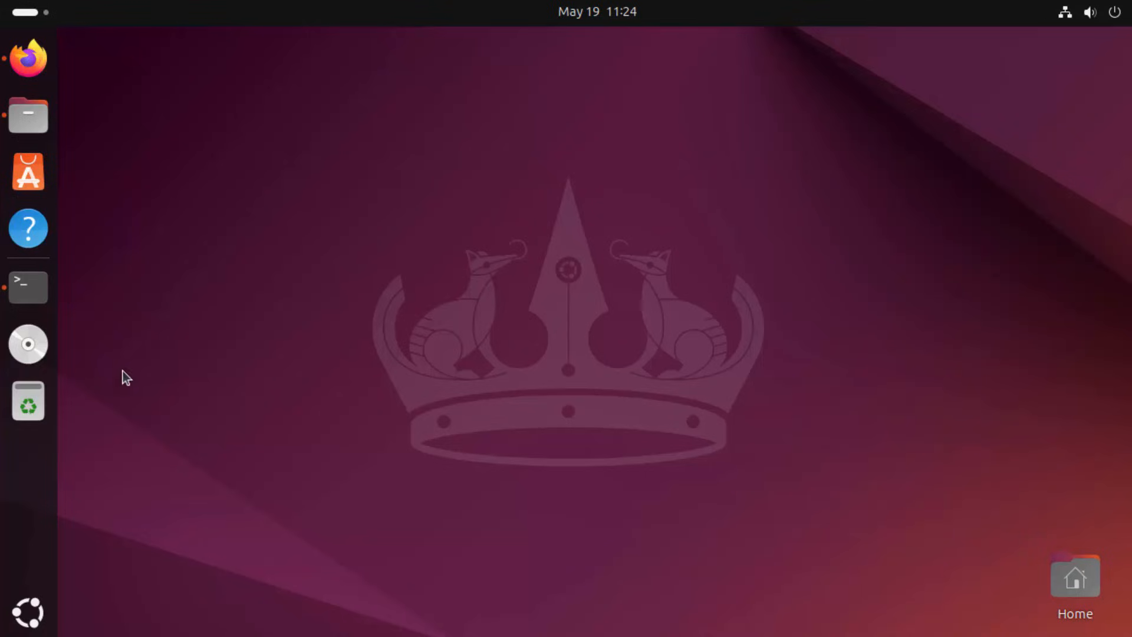
pyautogui.moveTo(302, 239)
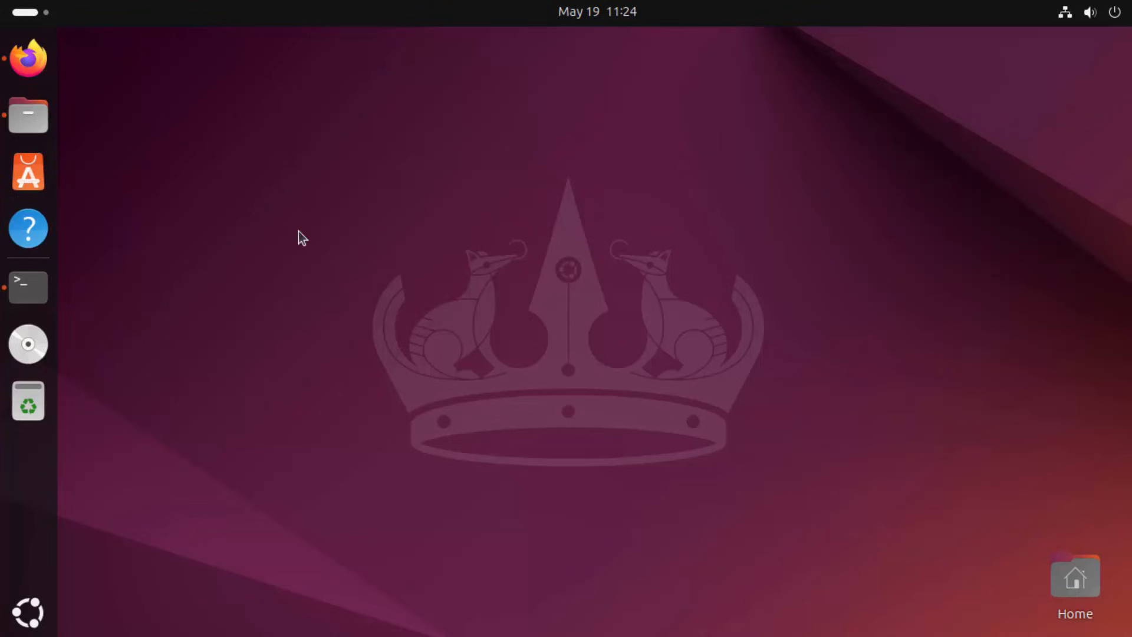
pyautogui.moveTo(27, 462)
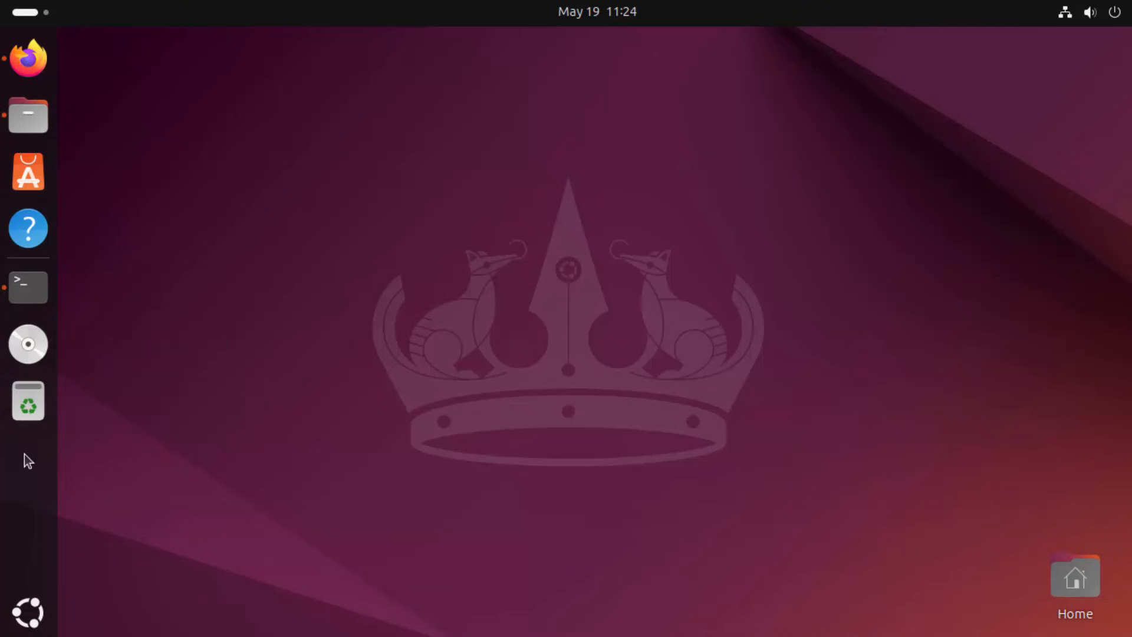
pyautogui.moveTo(28, 614)
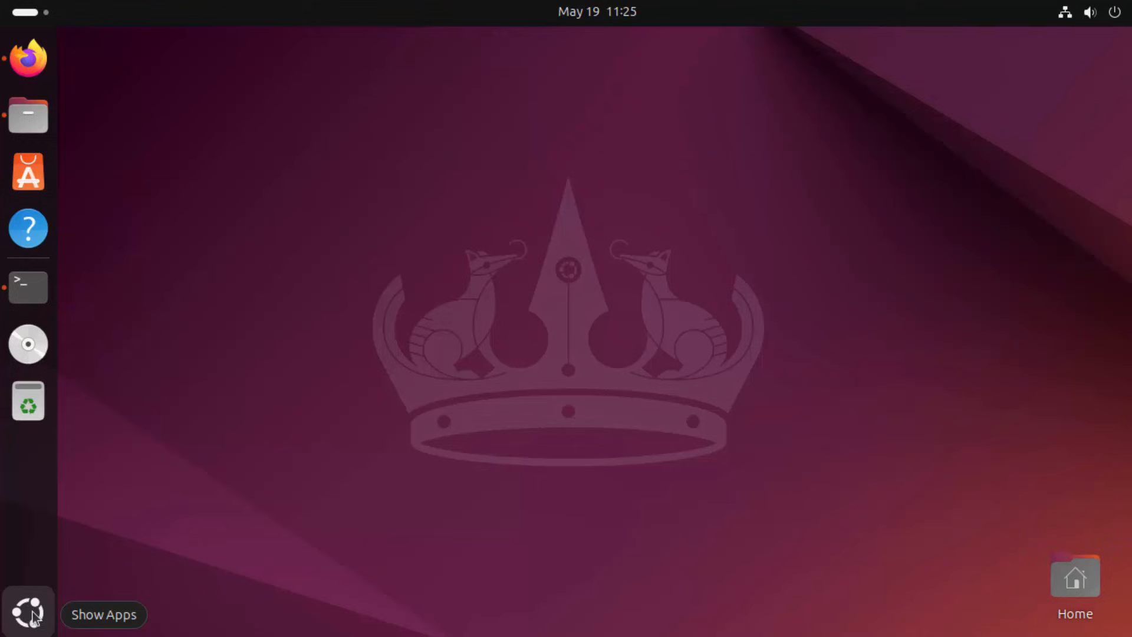
# Search 'chrome' in the GNOME app overview to bring up the Google Chrome launcher
pyautogui.click(28, 611)
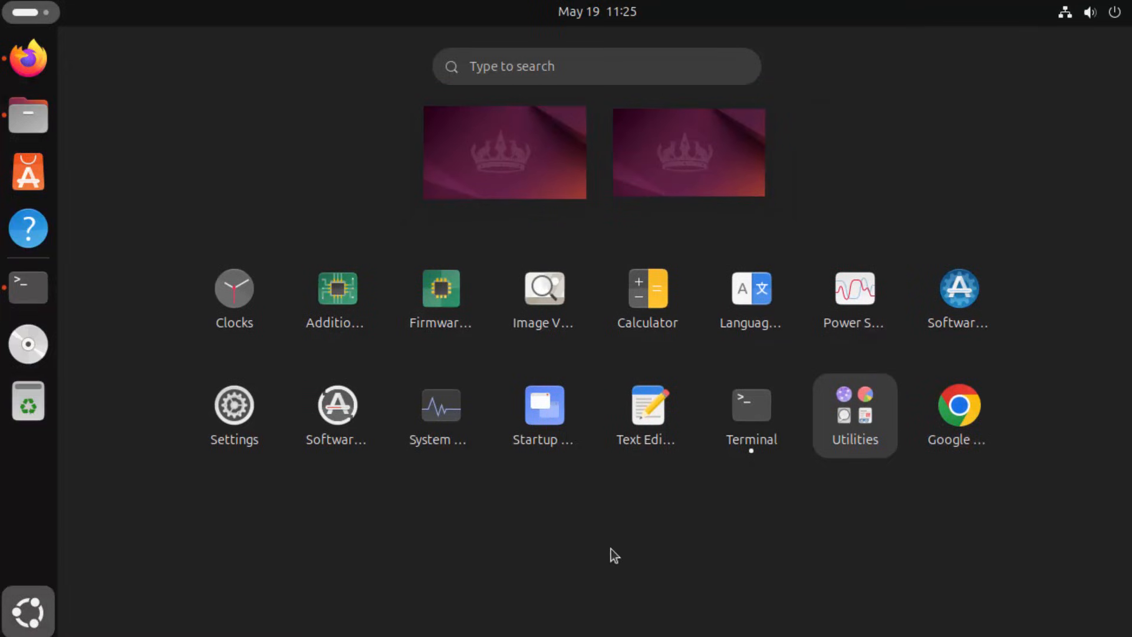
pyautogui.moveTo(958, 415)
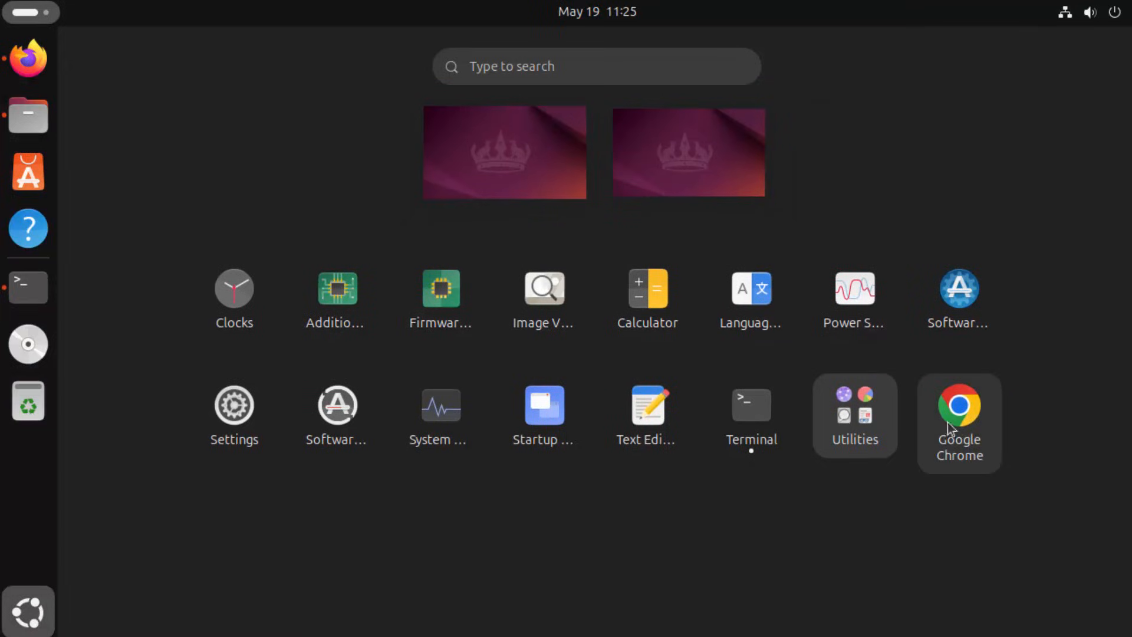
pyautogui.click(596, 66)
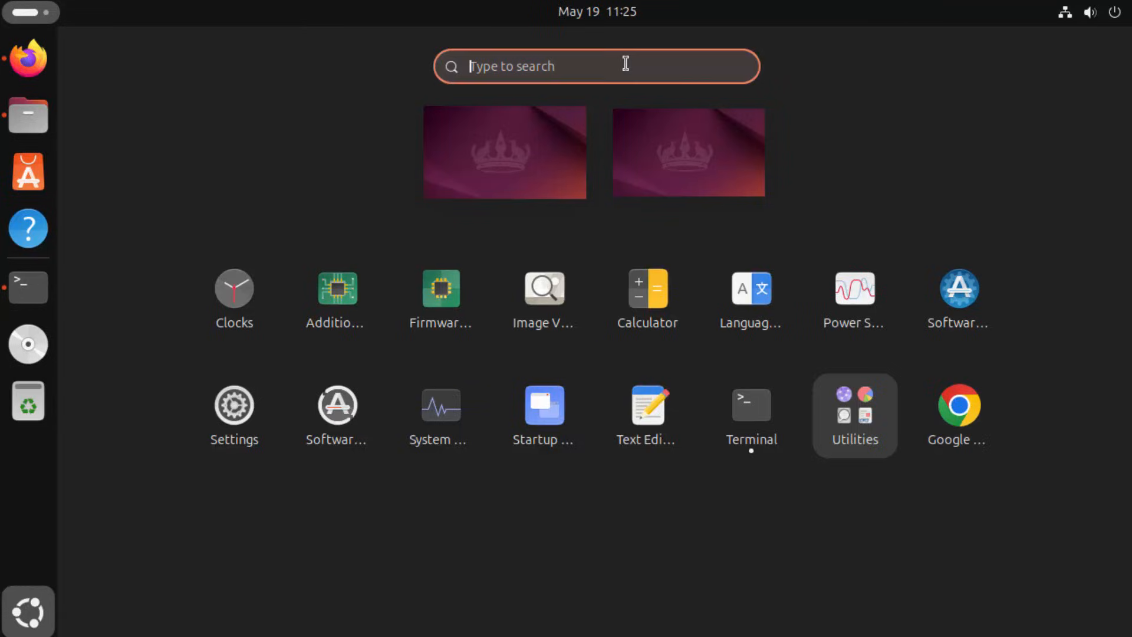
pyautogui.write('chro')
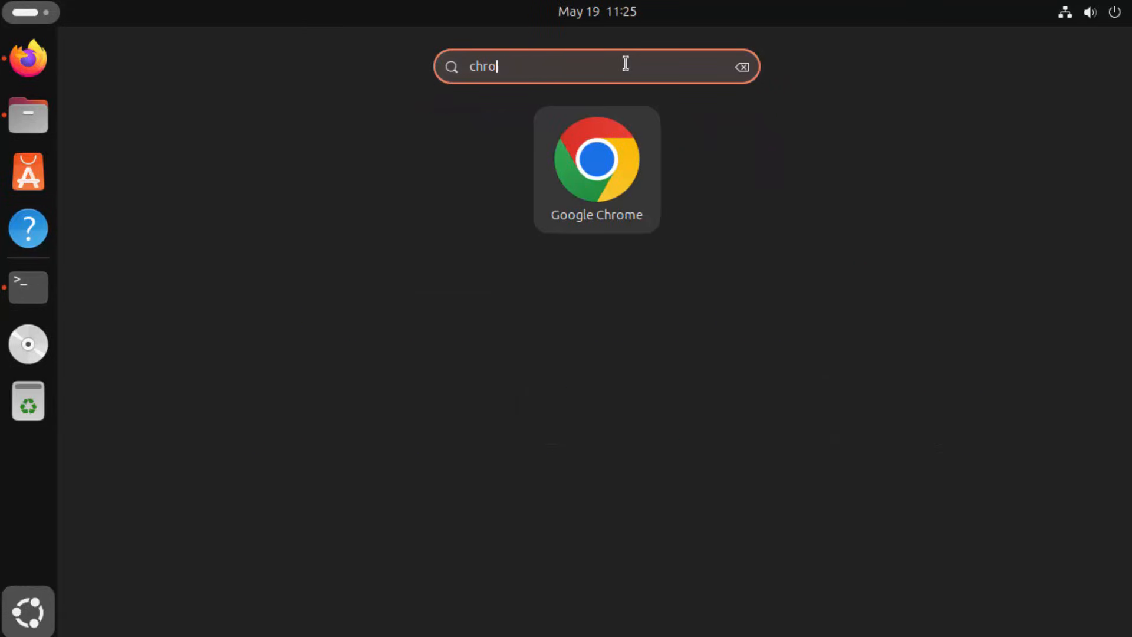
pyautogui.write('me')
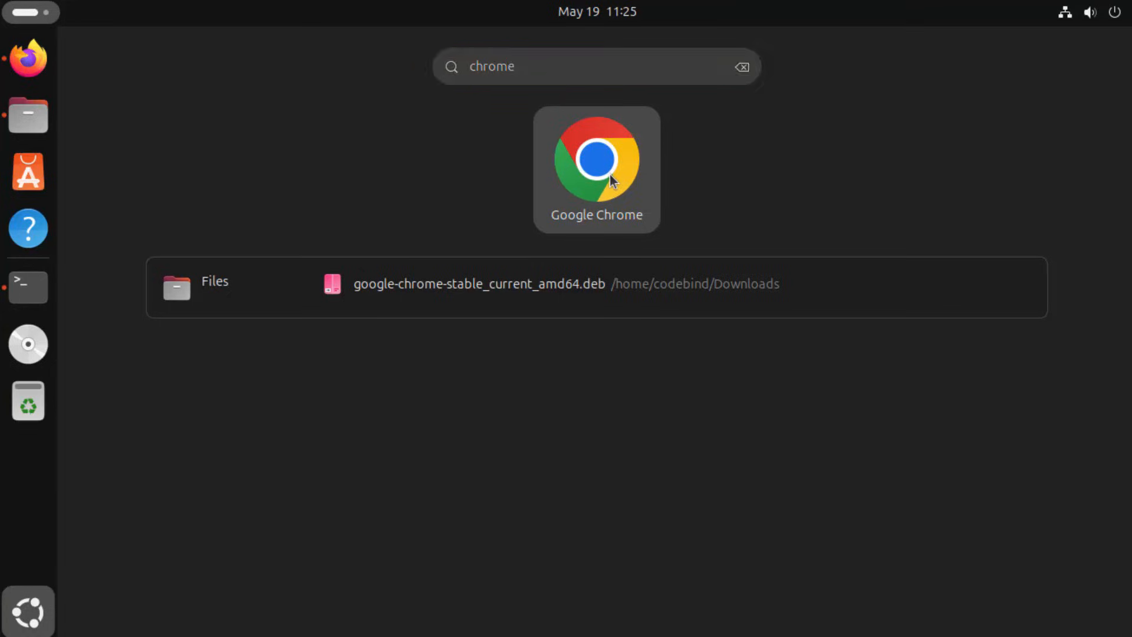
# Launch Chrome and confirm the welcome dialog with usage statistics off and default browser kept on
pyautogui.click(597, 156)
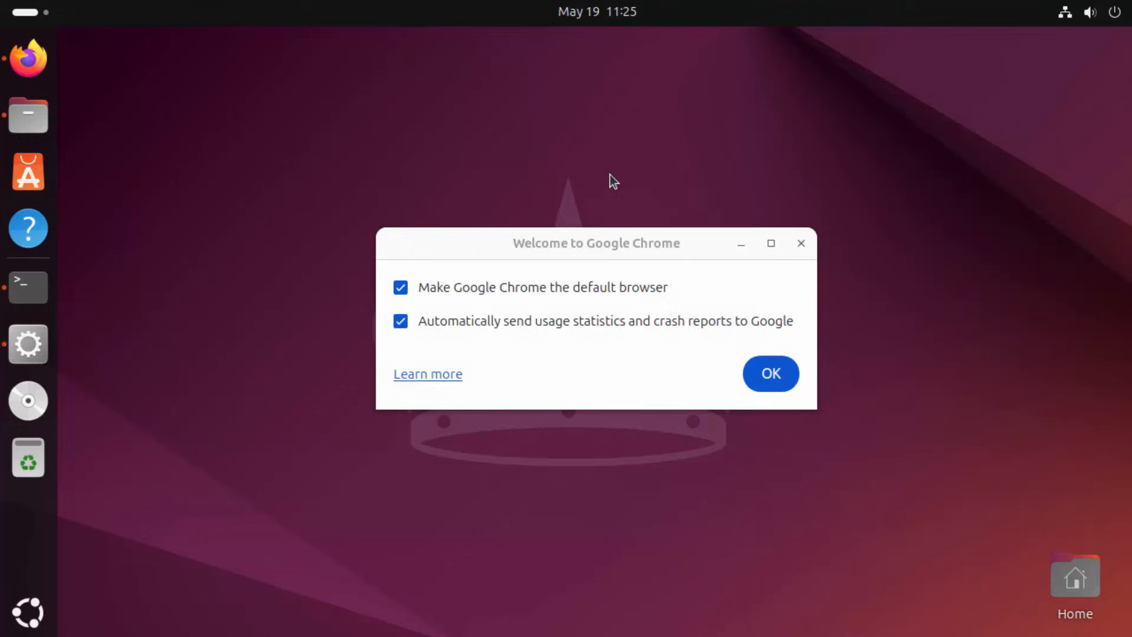
pyautogui.moveTo(455, 306)
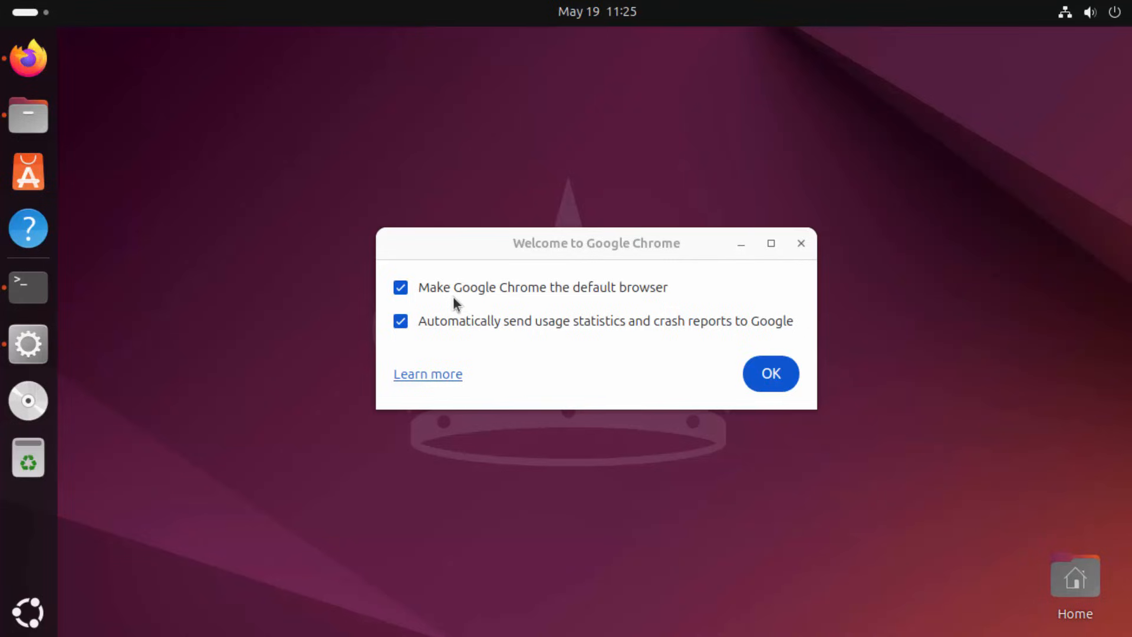
pyautogui.moveTo(590, 311)
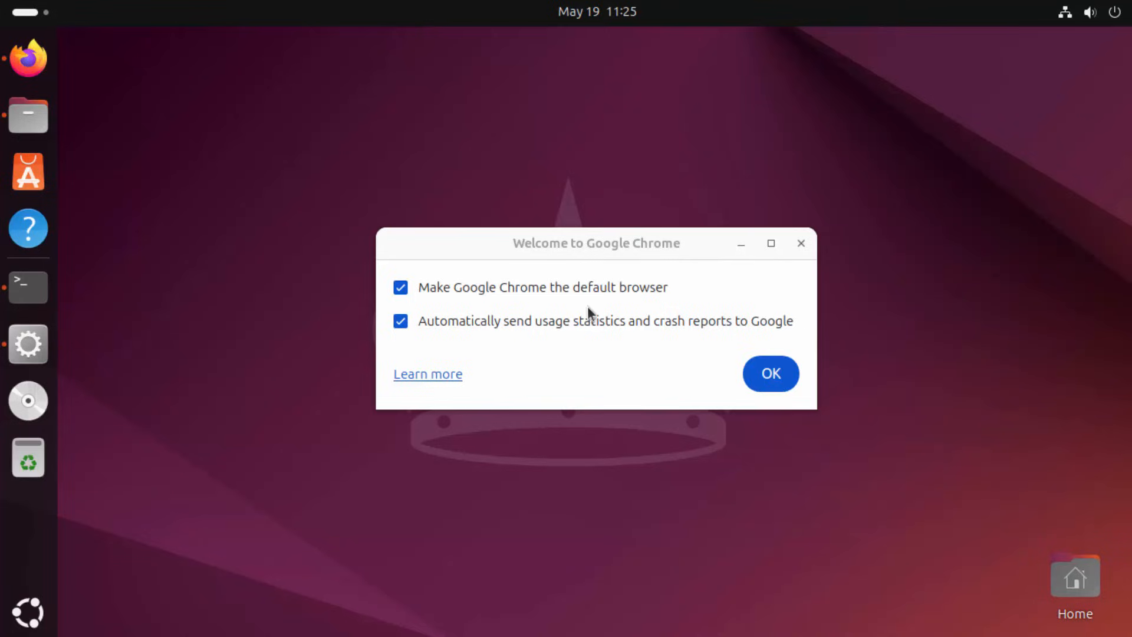
pyautogui.moveTo(474, 340)
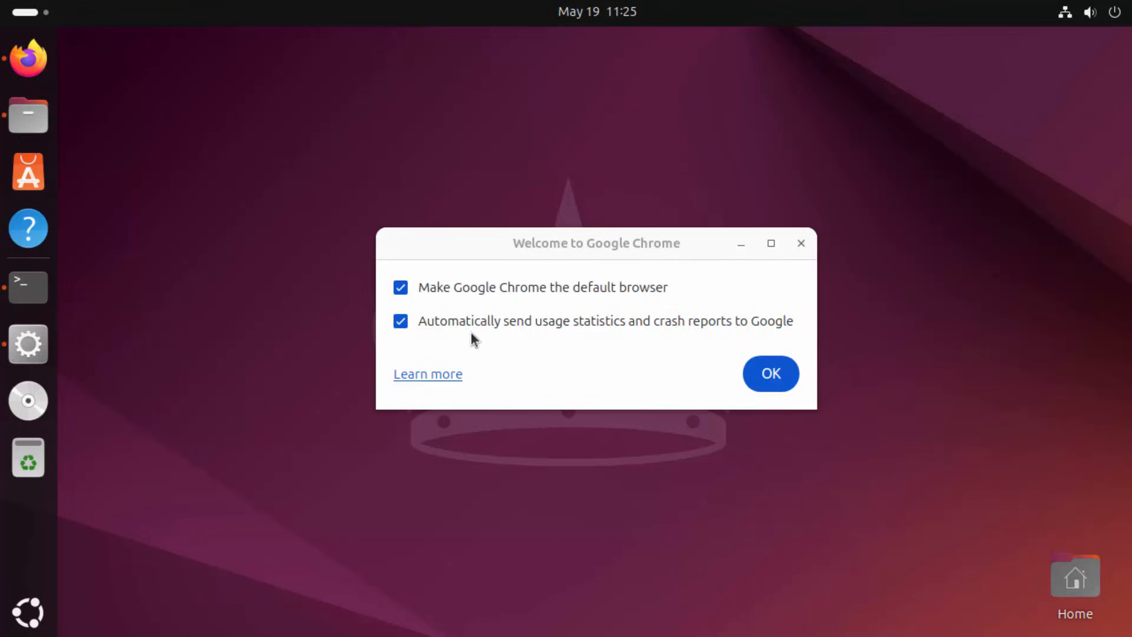
pyautogui.moveTo(542, 339)
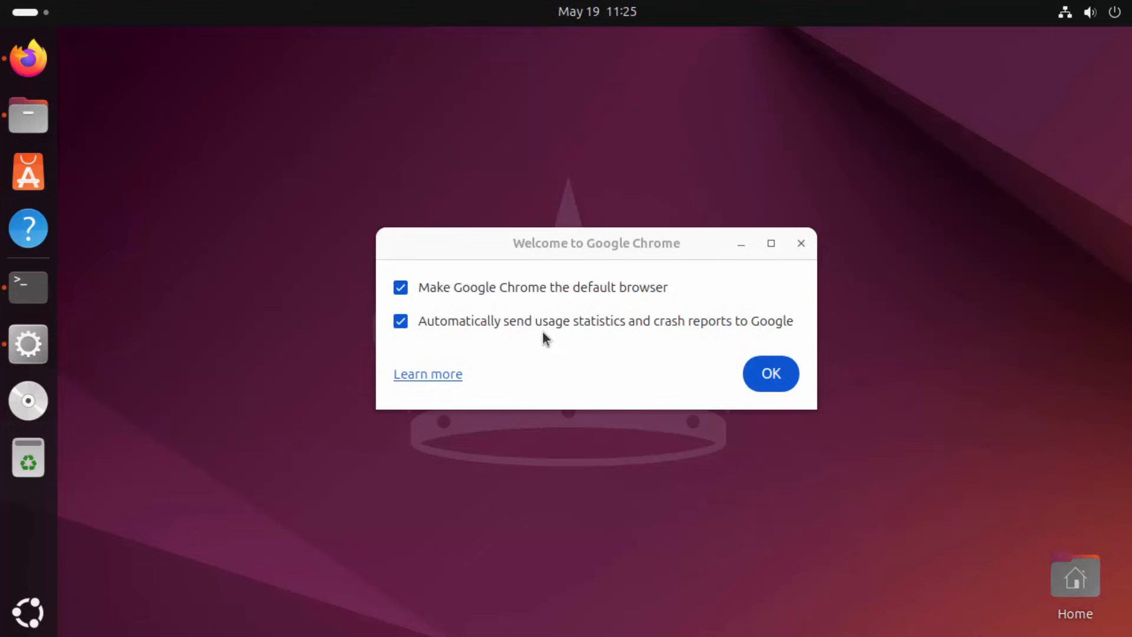
pyautogui.moveTo(656, 343)
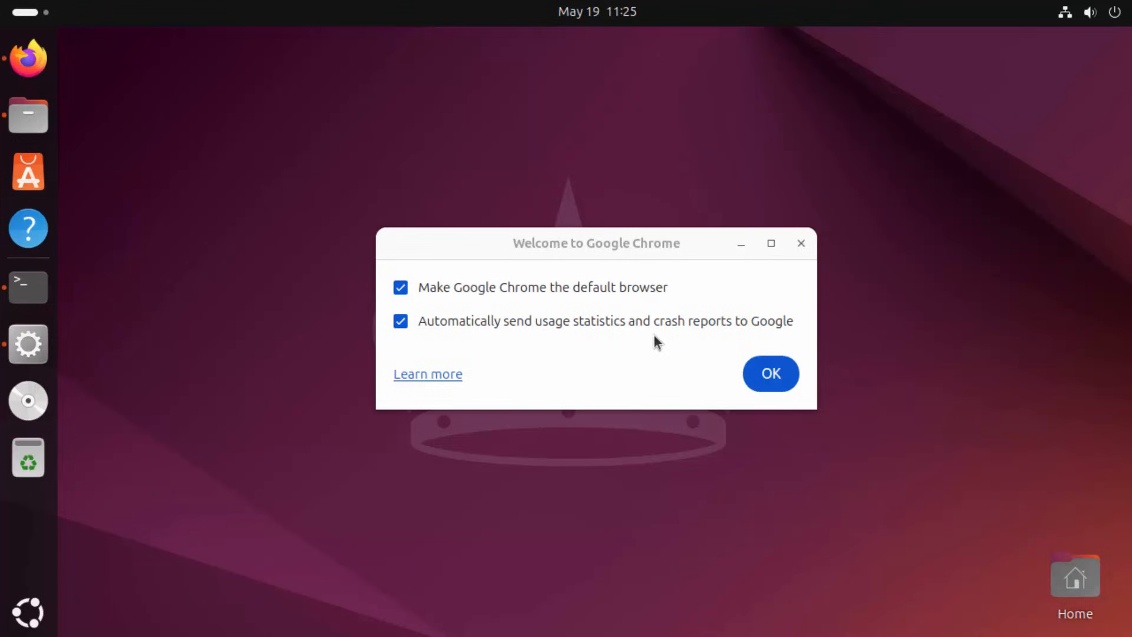
pyautogui.moveTo(401, 321)
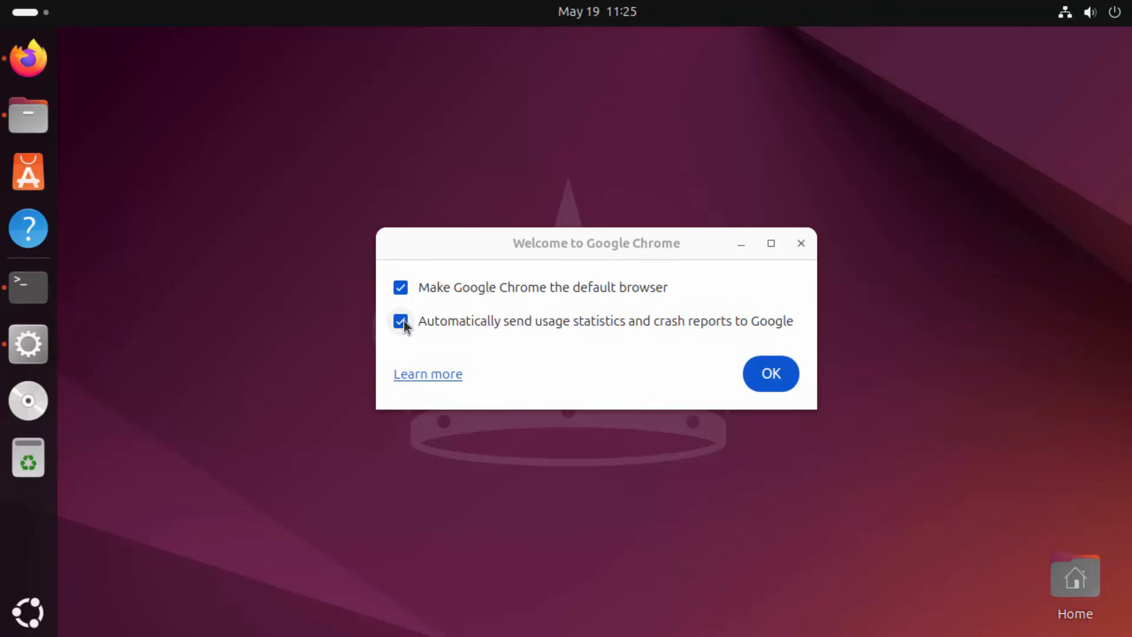
pyautogui.click(401, 321)
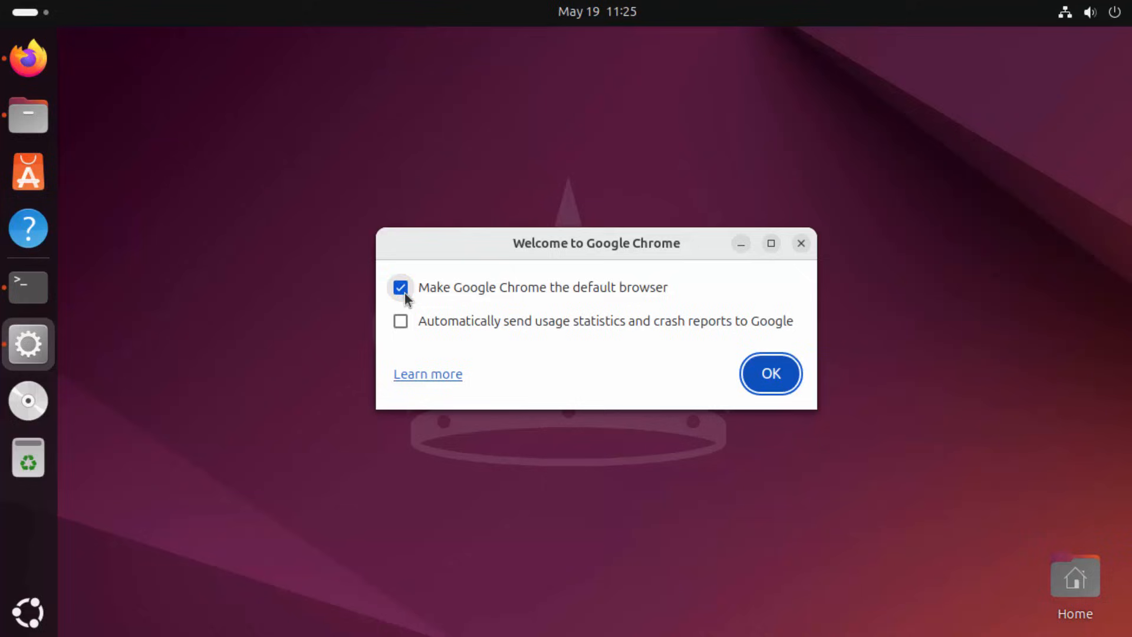
pyautogui.click(770, 373)
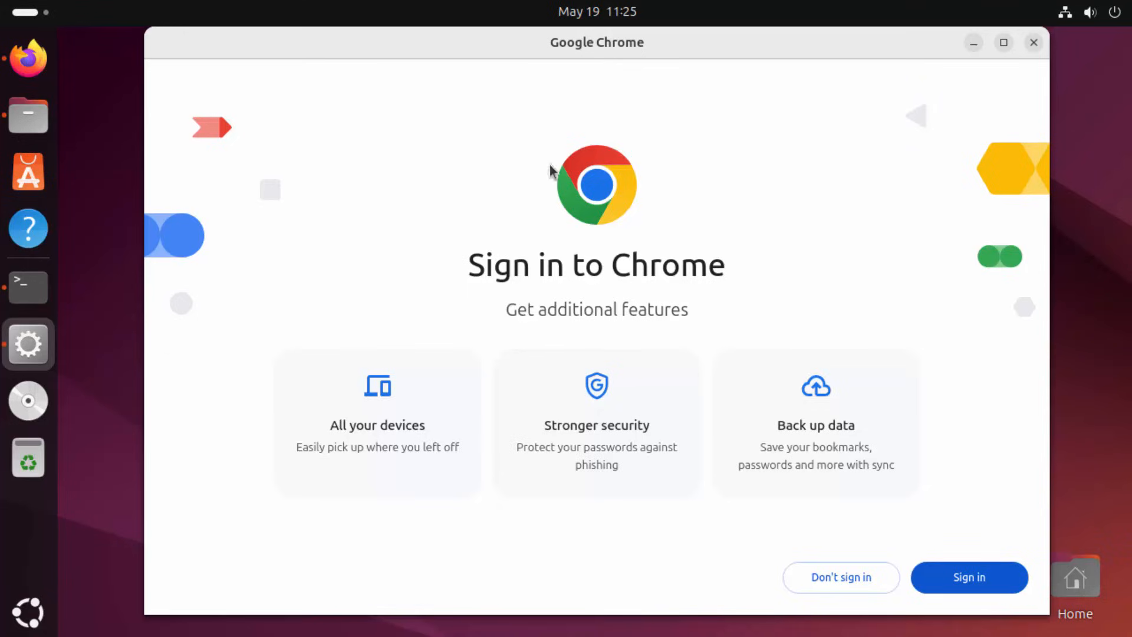
pyautogui.moveTo(634, 207)
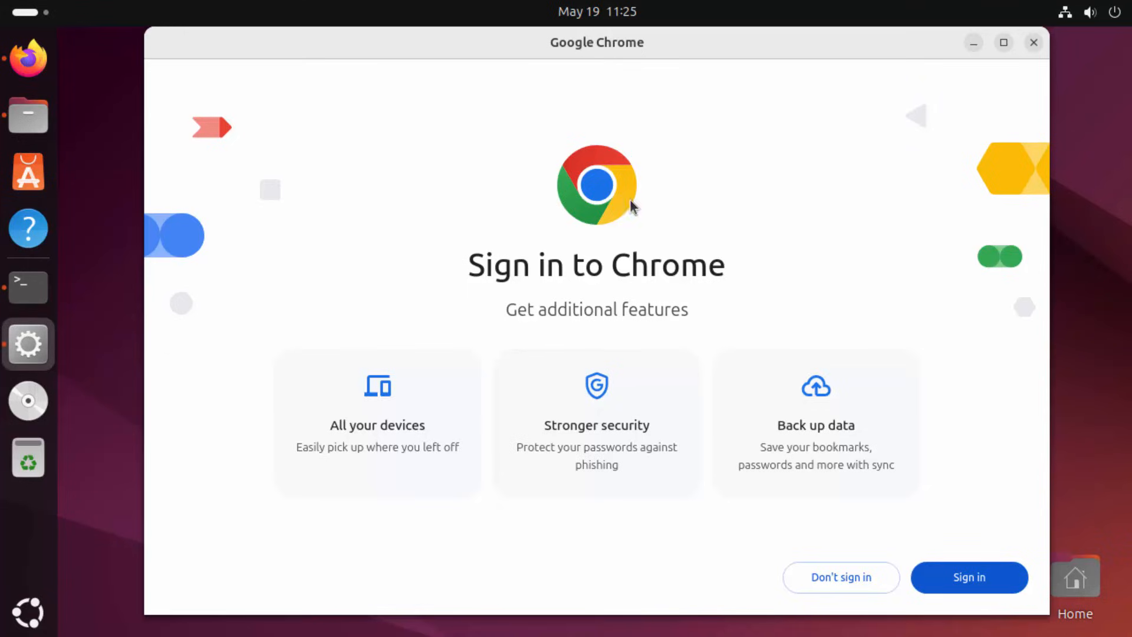
pyautogui.moveTo(576, 248)
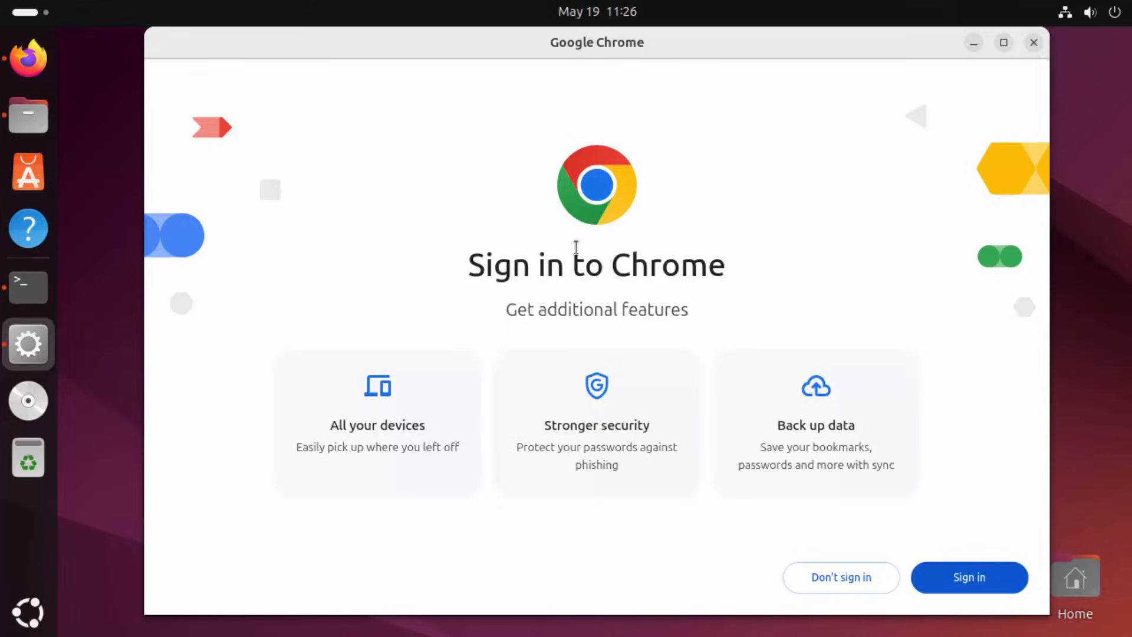
pyautogui.moveTo(578, 262)
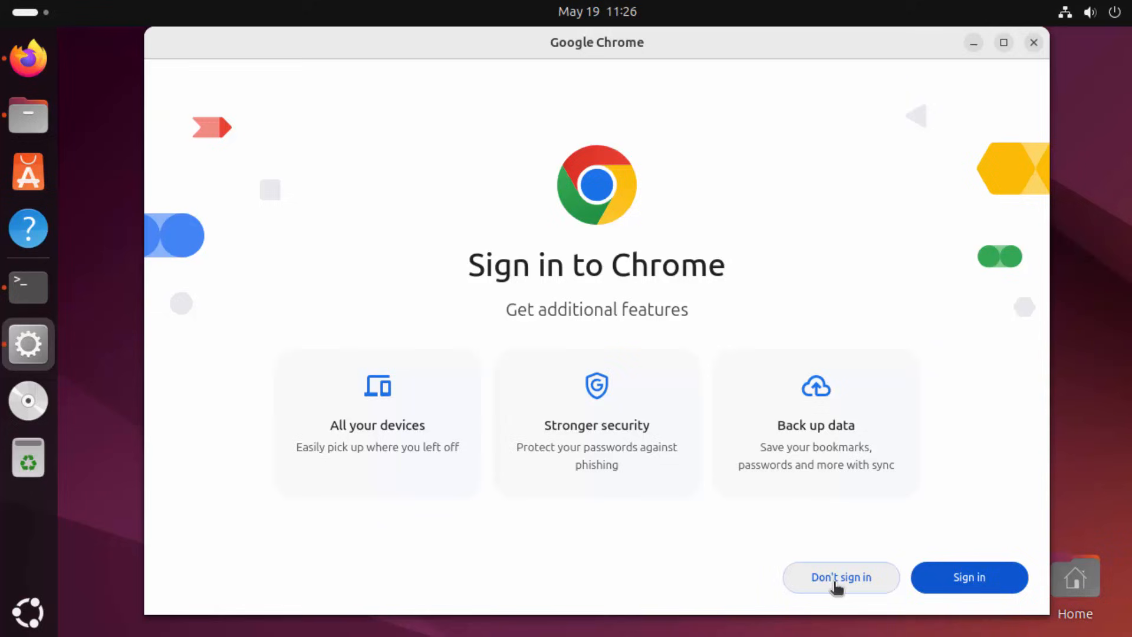
# Choose 'Don't sign in' on the Sign in to Chrome screen
pyautogui.click(840, 577)
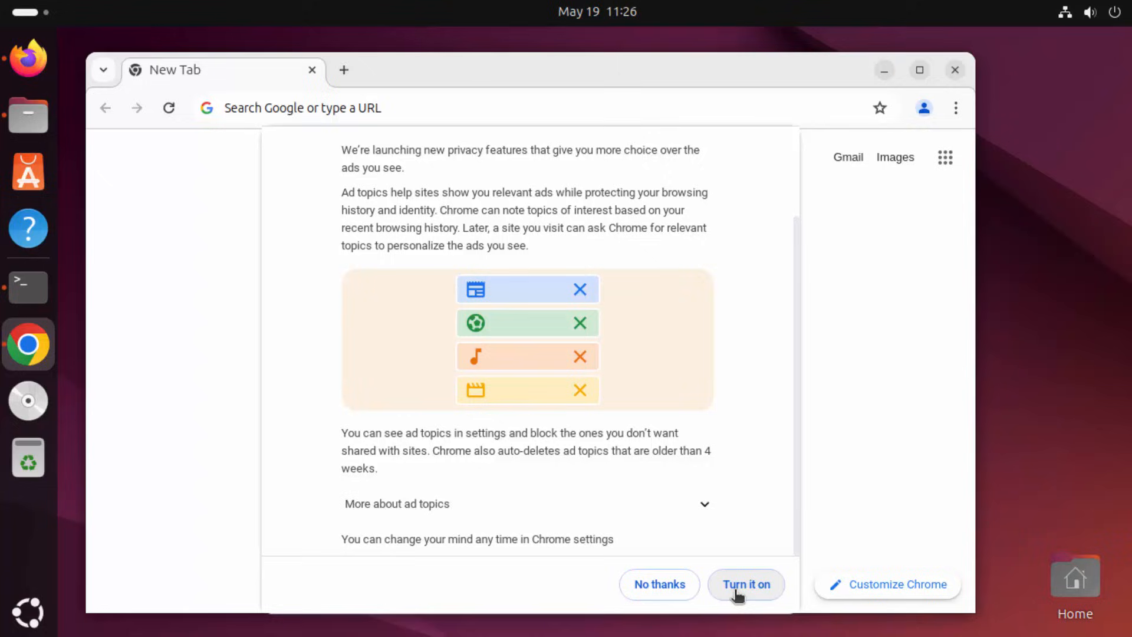
# Turn on ad topics and acknowledge the remaining ad privacy notice
pyautogui.click(745, 584)
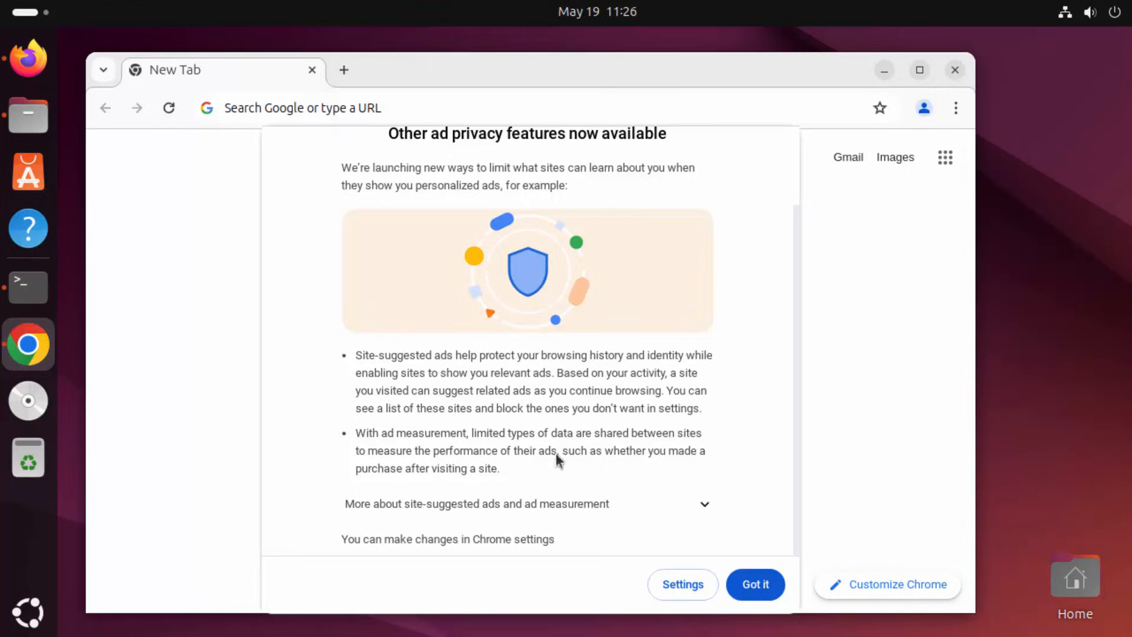
pyautogui.click(755, 584)
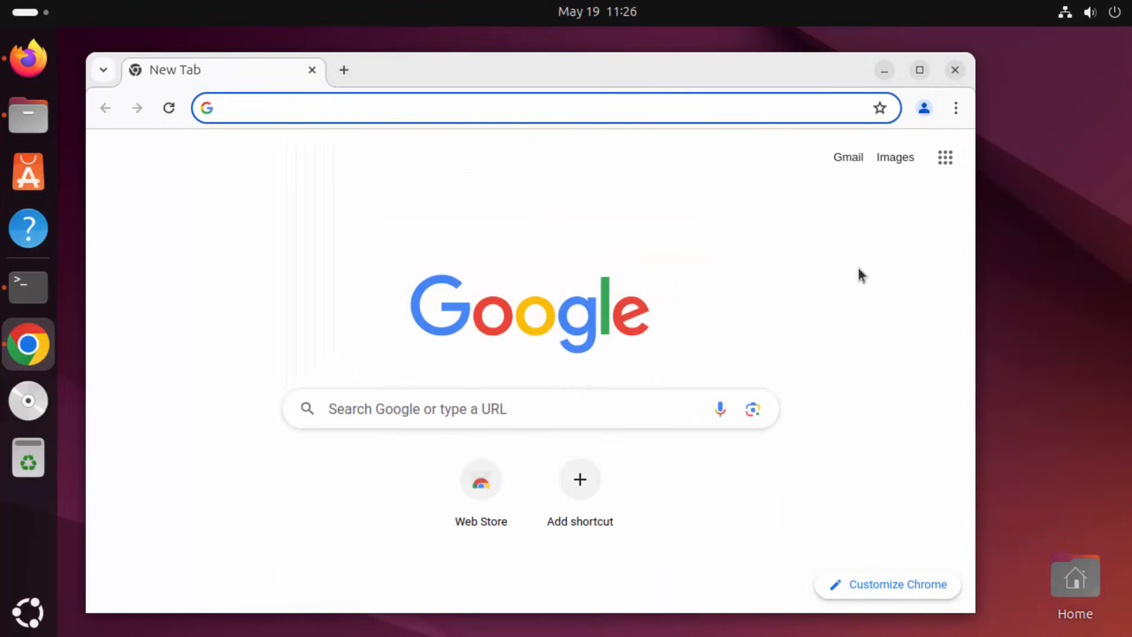
# Pin Google Chrome to the dash from its launcher menu, then close the browser
pyautogui.click(919, 70)
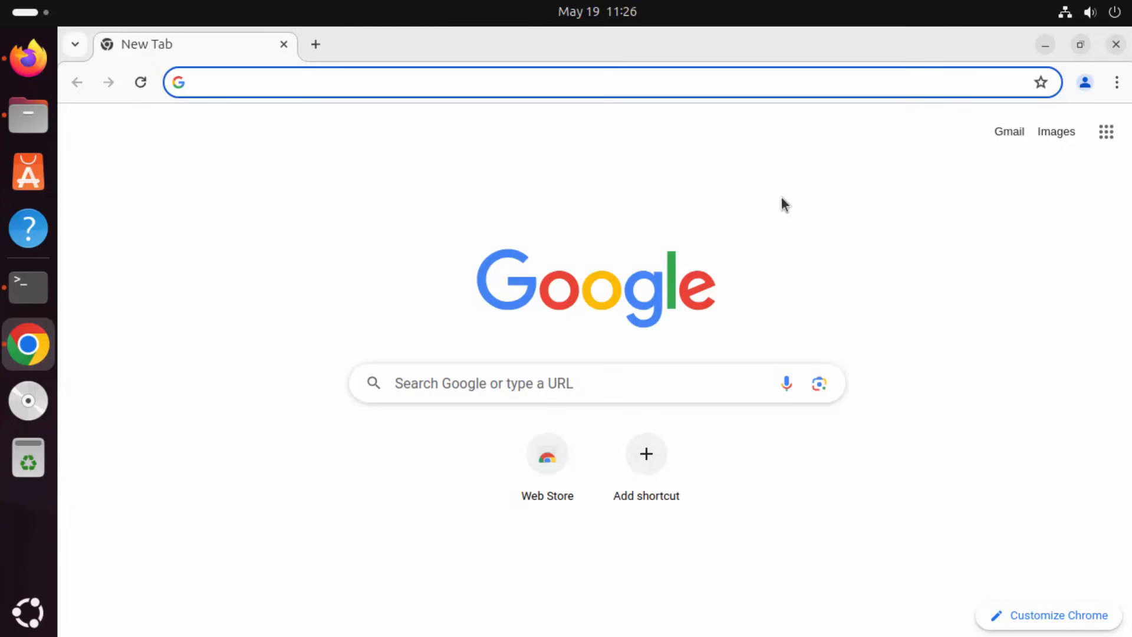
pyautogui.moveTo(792, 204)
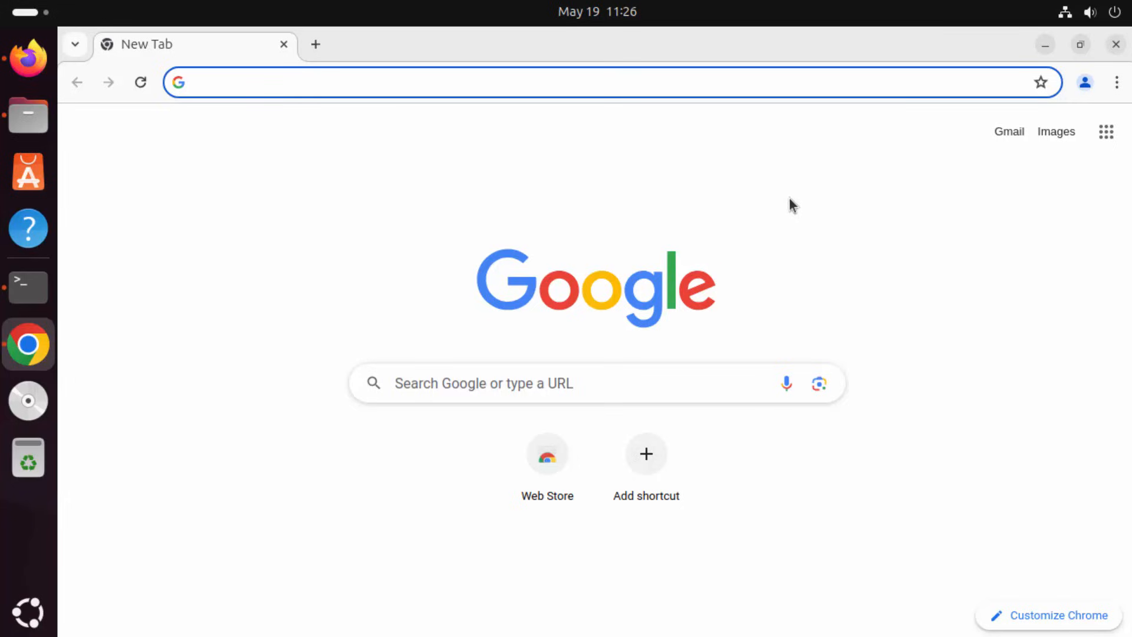
pyautogui.moveTo(200, 326)
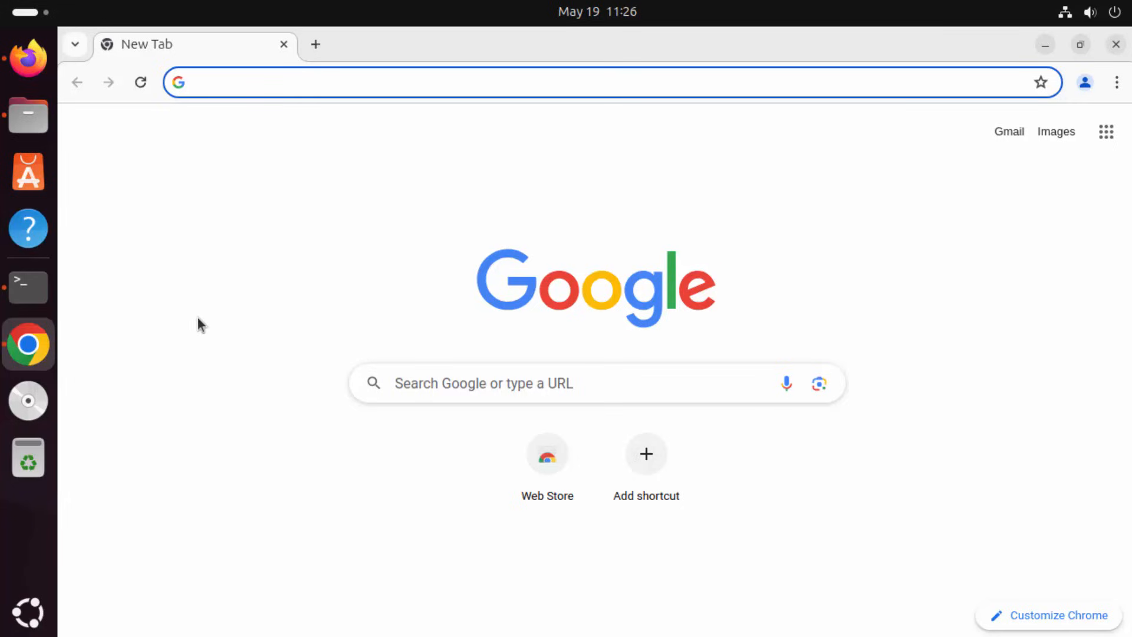
pyautogui.moveTo(28, 59)
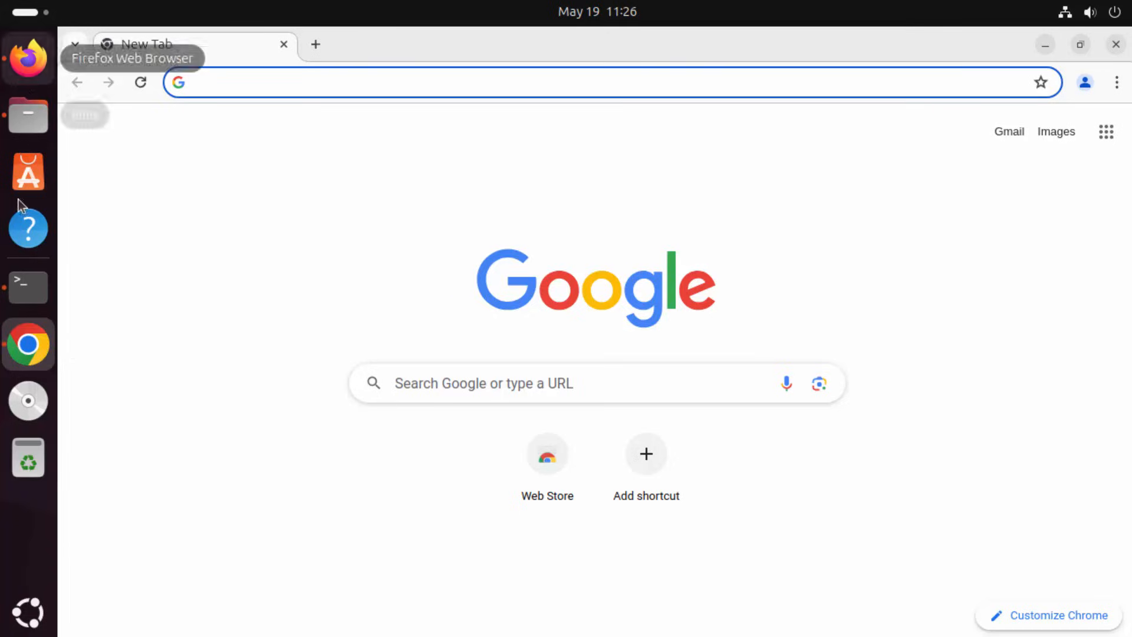
pyautogui.moveTo(28, 345)
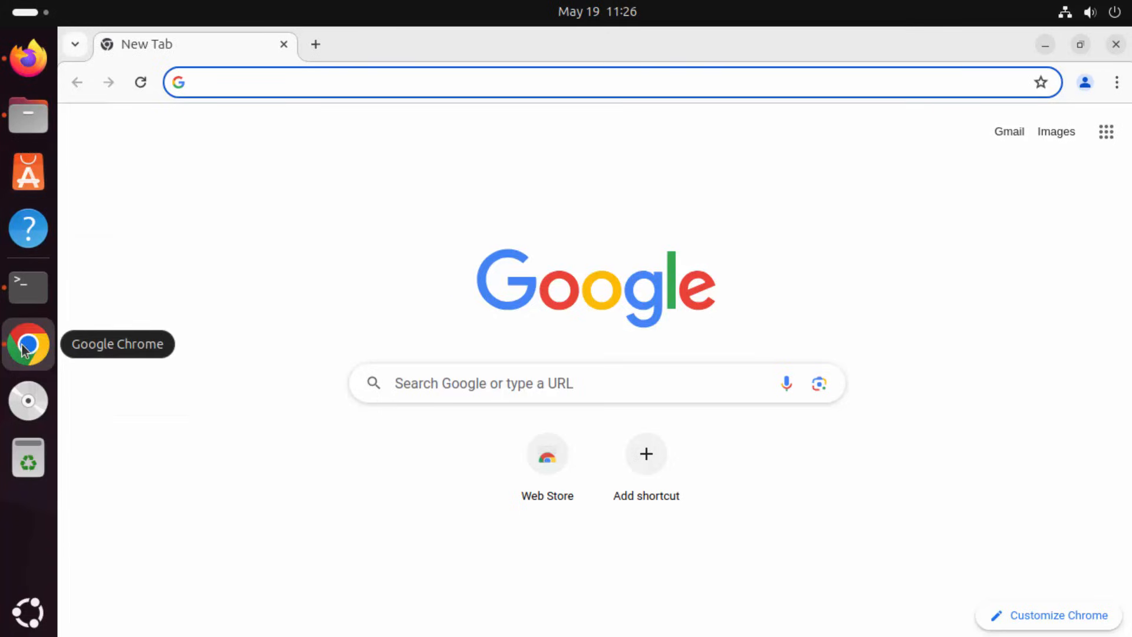
pyautogui.moveTo(44, 352)
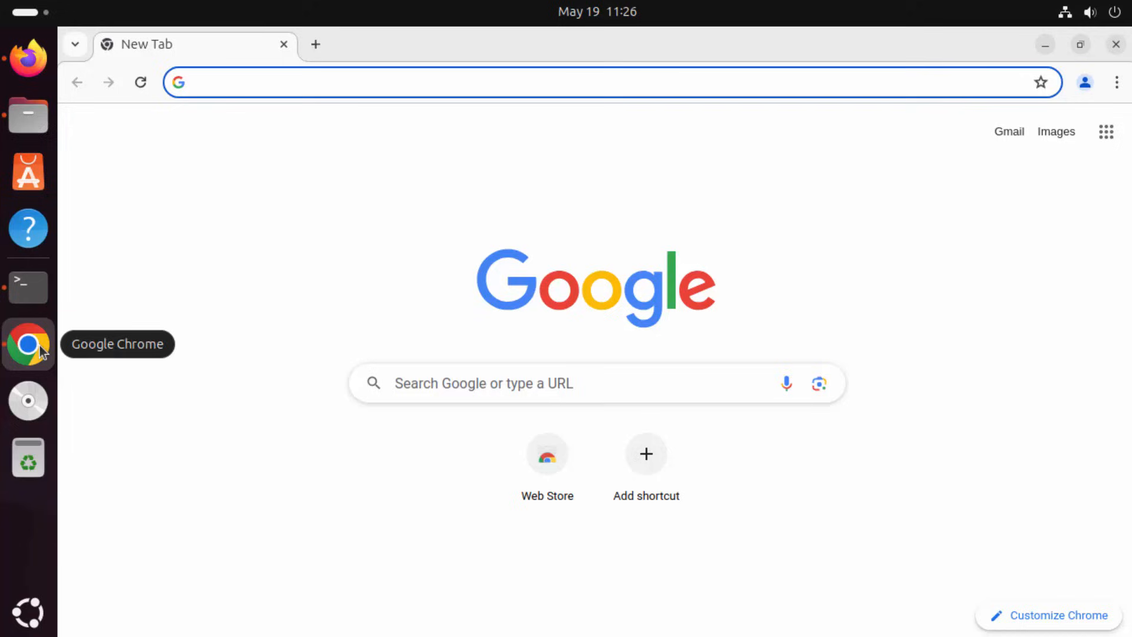
pyautogui.rightClick(28, 343)
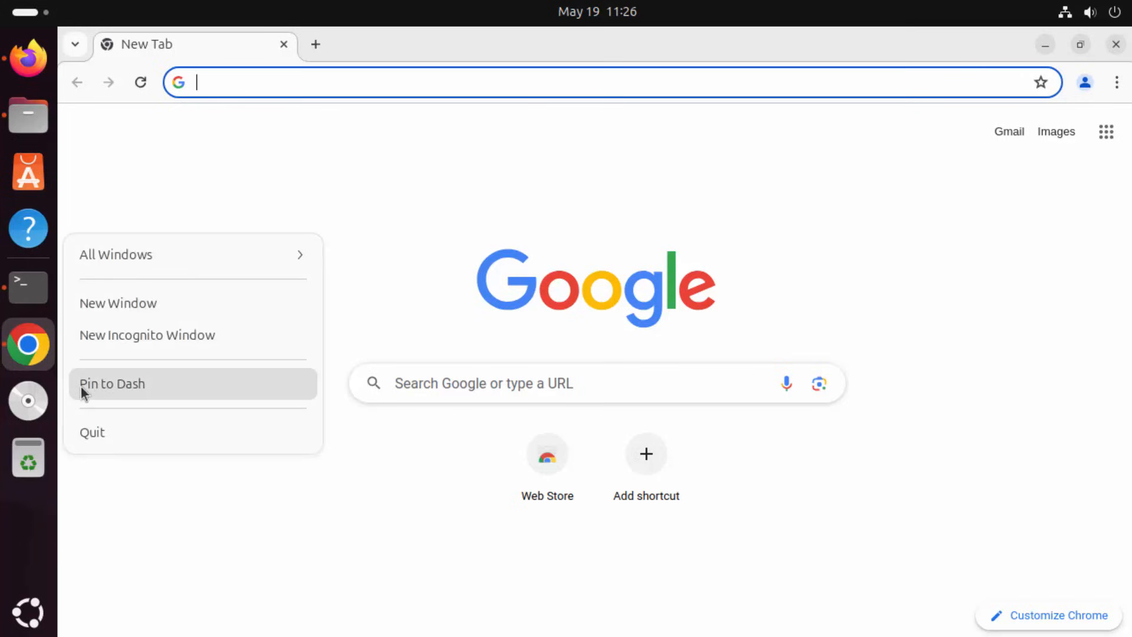
pyautogui.moveTo(92, 392)
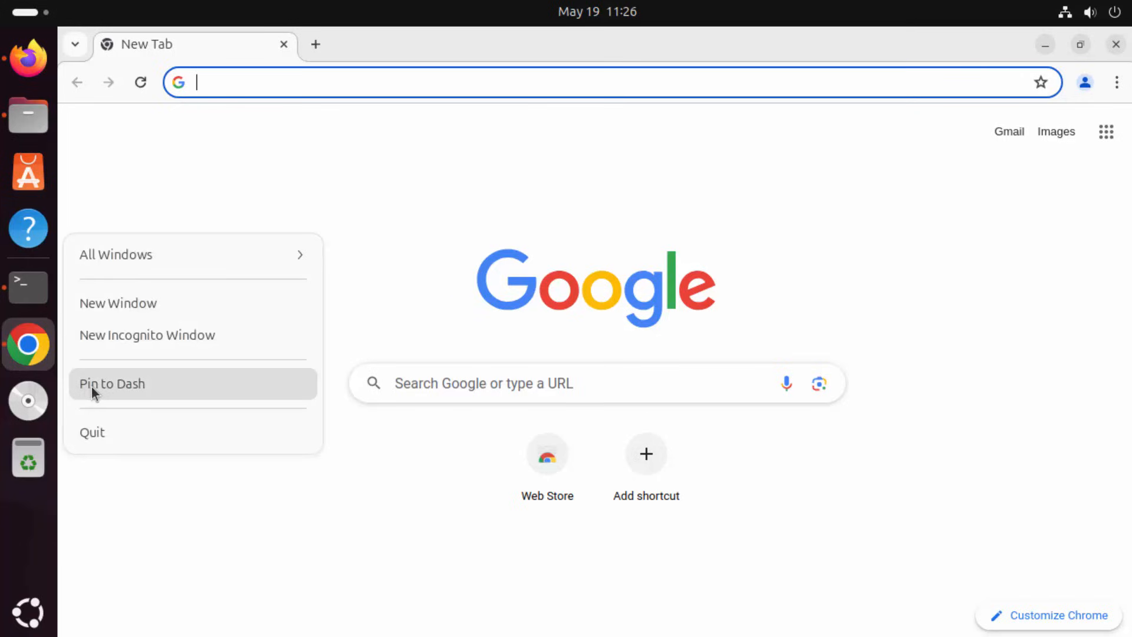
pyautogui.click(112, 384)
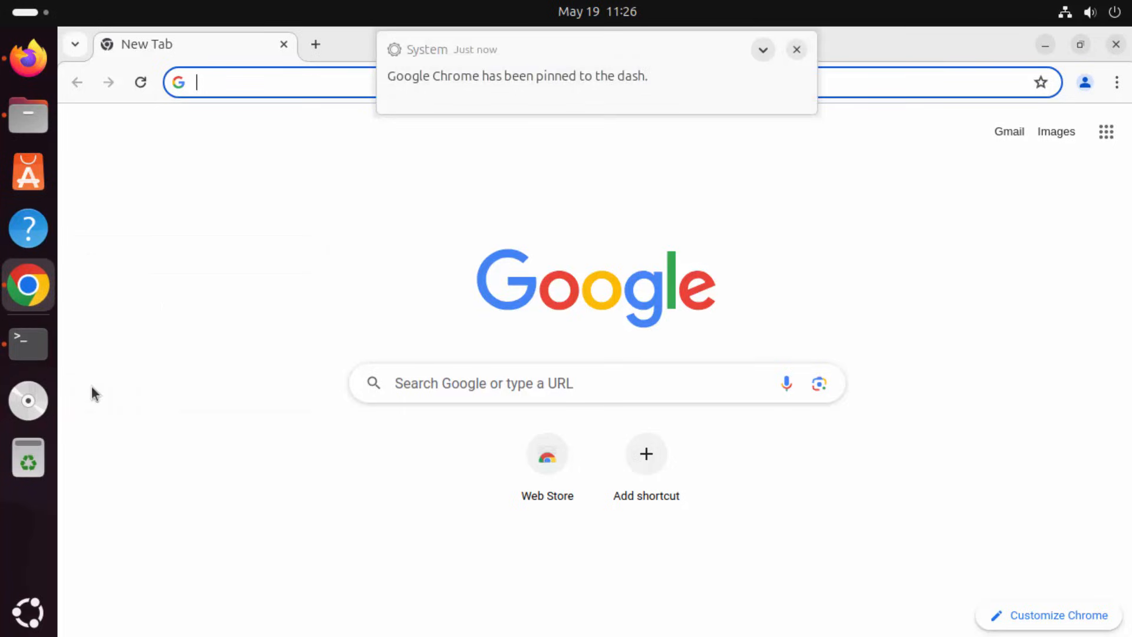
pyautogui.click(796, 50)
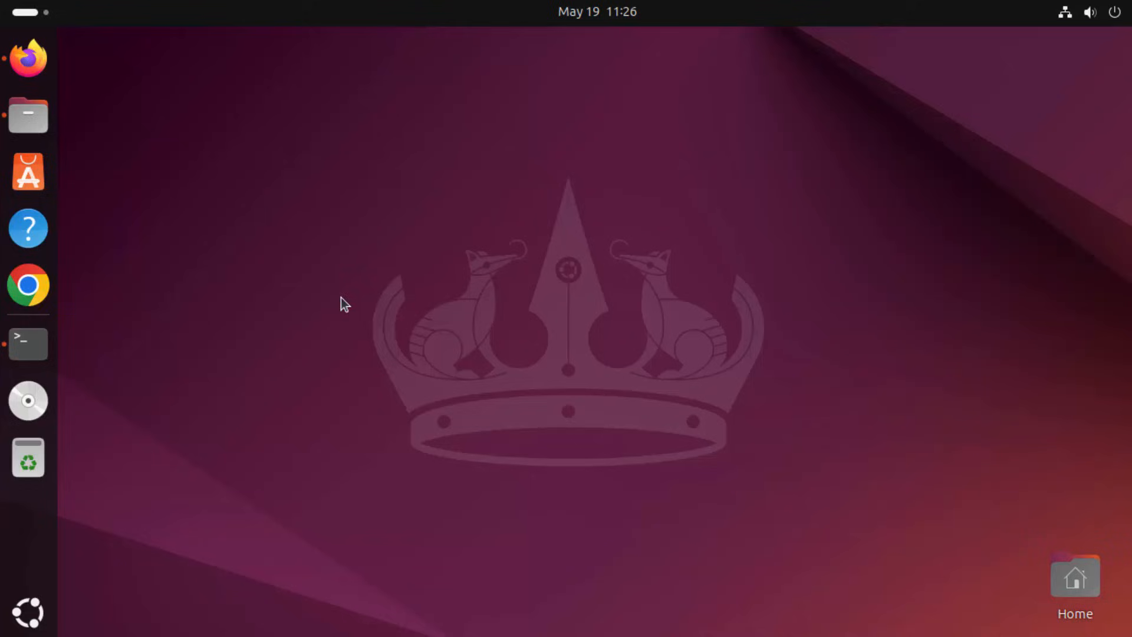
pyautogui.moveTo(29, 285)
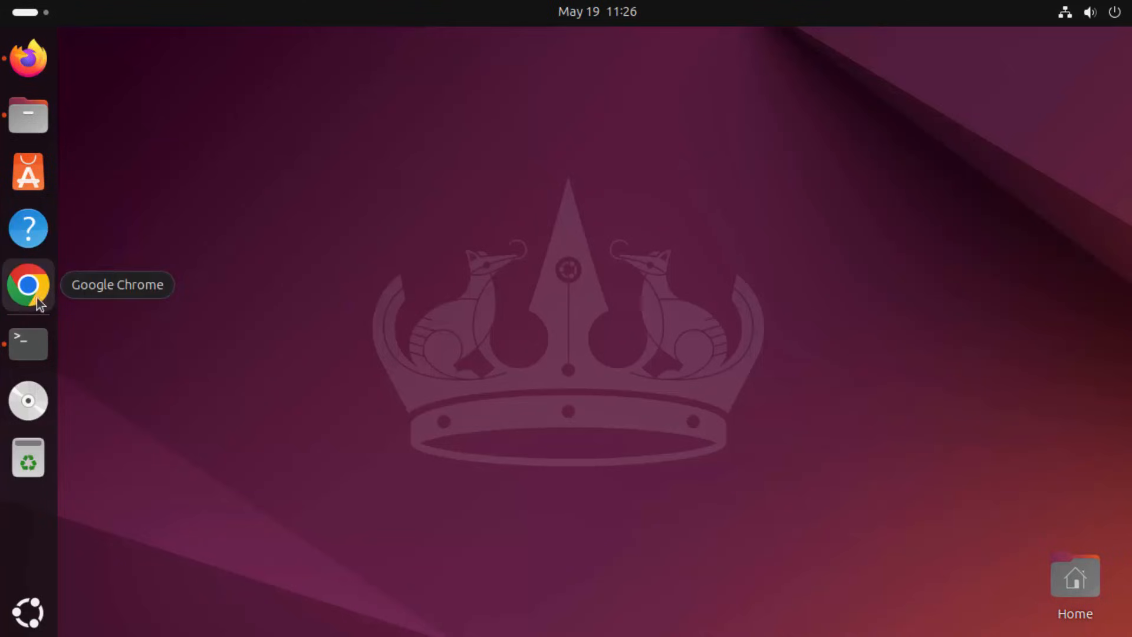
pyautogui.moveTo(232, 291)
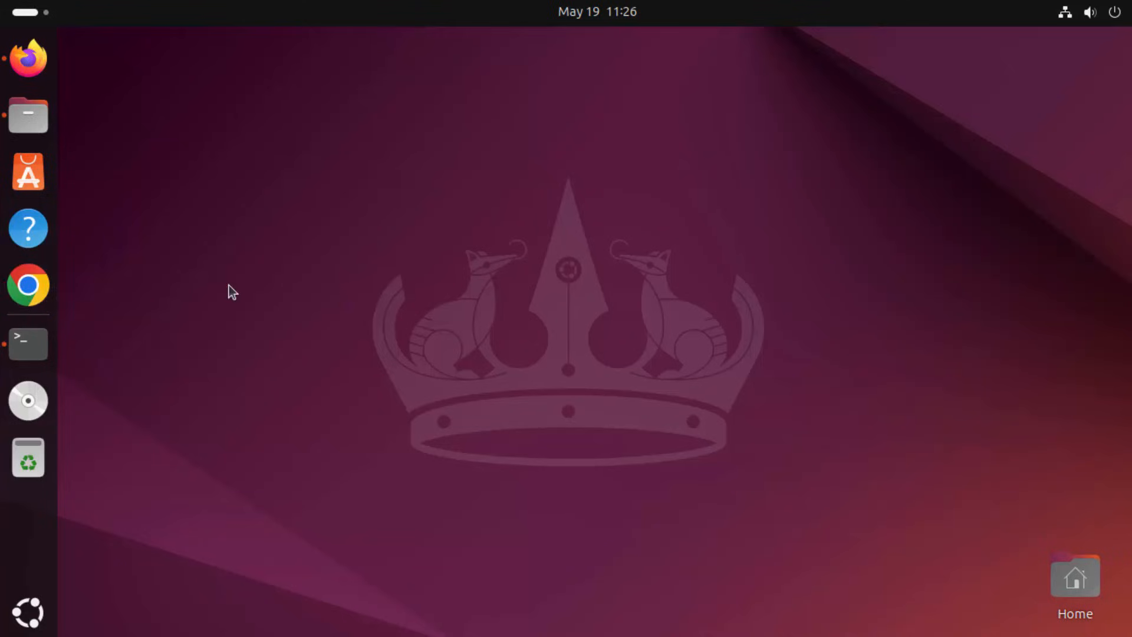
# Start Google Chrome from its pinned dash icon, opening a New Tab page
pyautogui.click(27, 285)
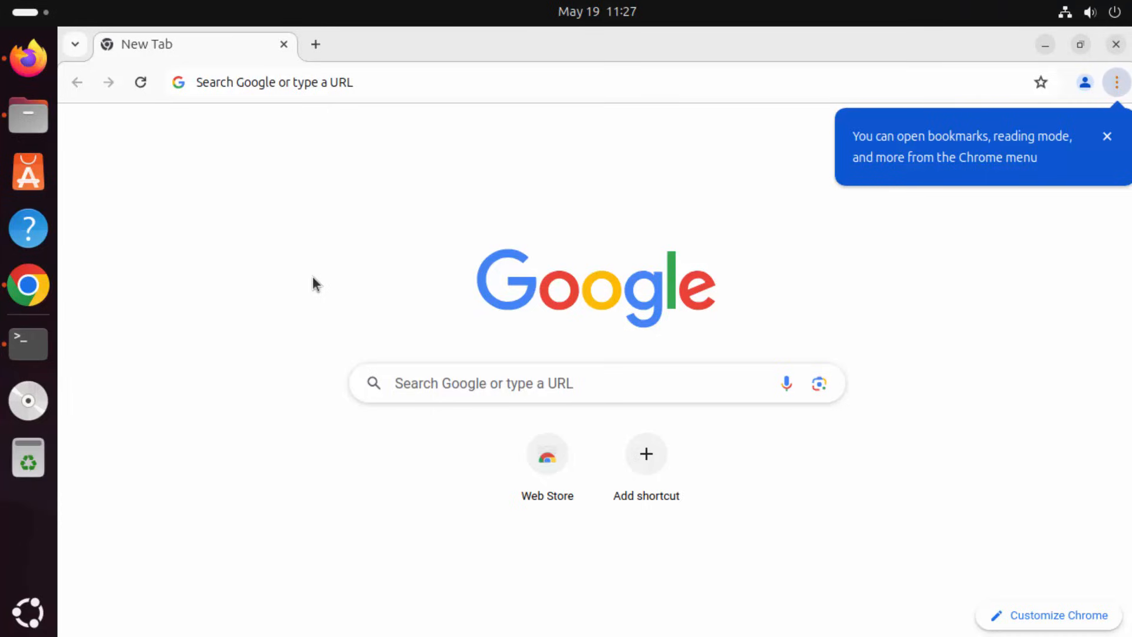
pyautogui.moveTo(807, 268)
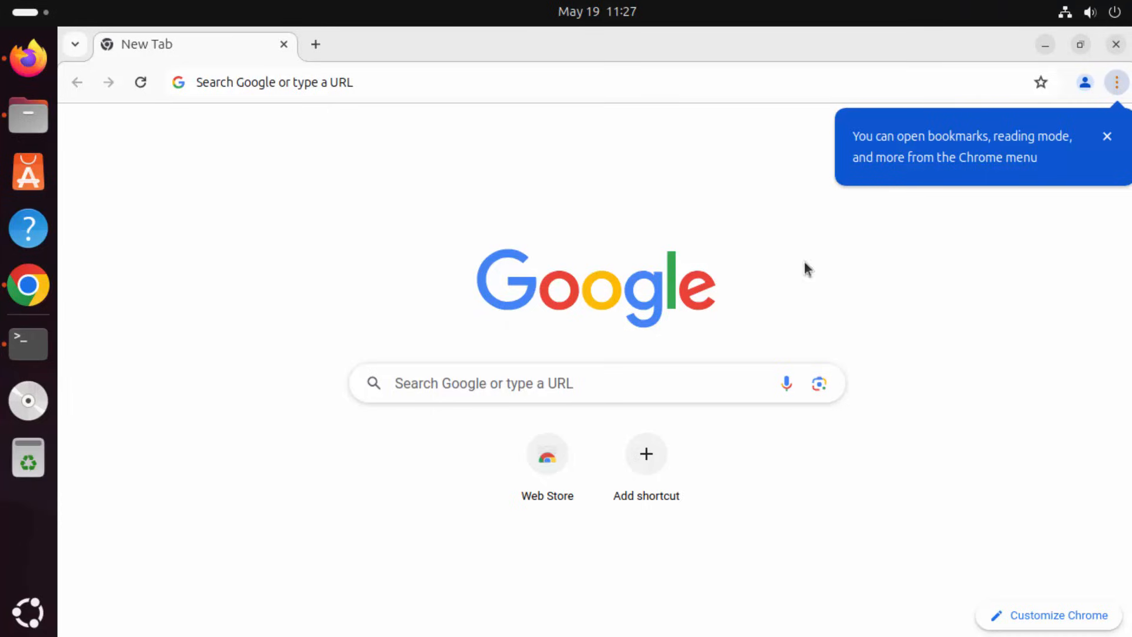